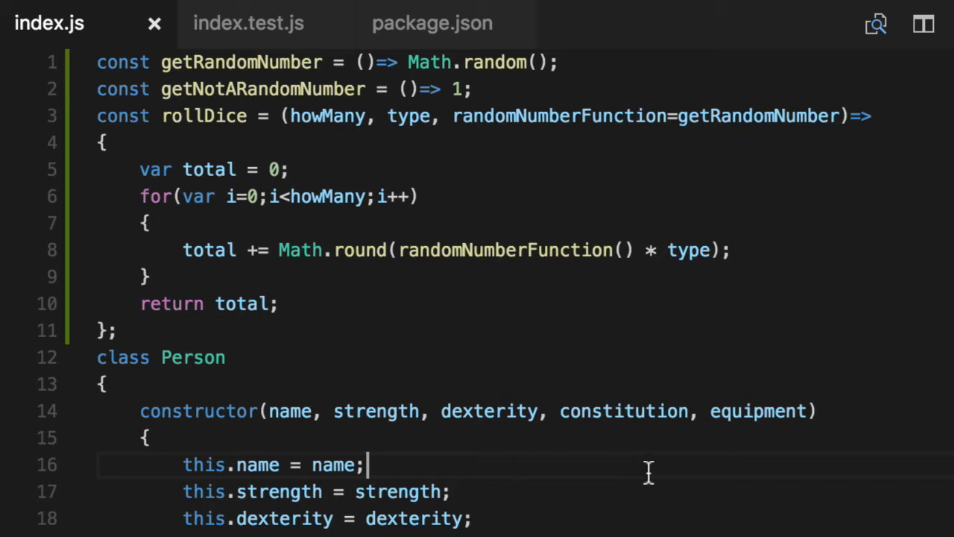
# - Select Person's attack method body for copying and make room above the Person class
pyautogui.scroll(-3)
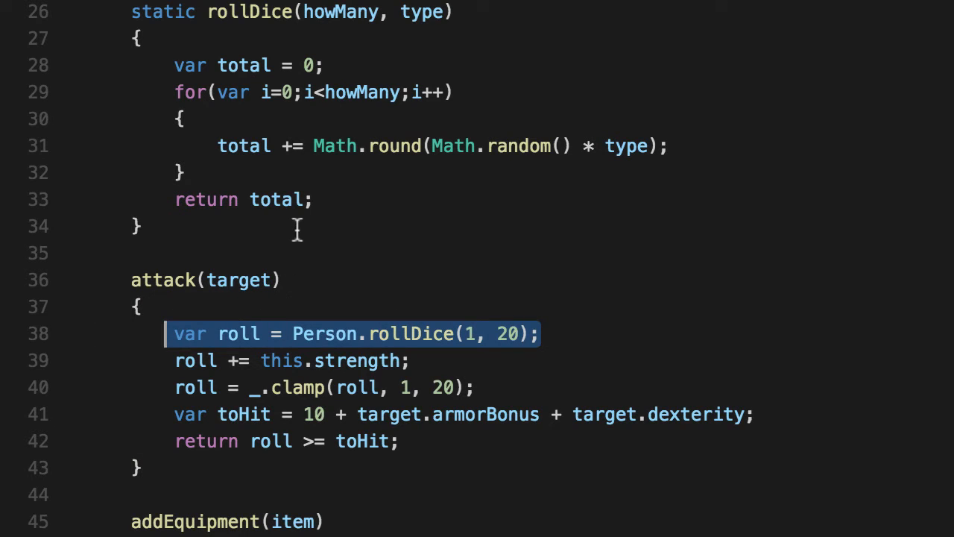
pyautogui.click(489, 351)
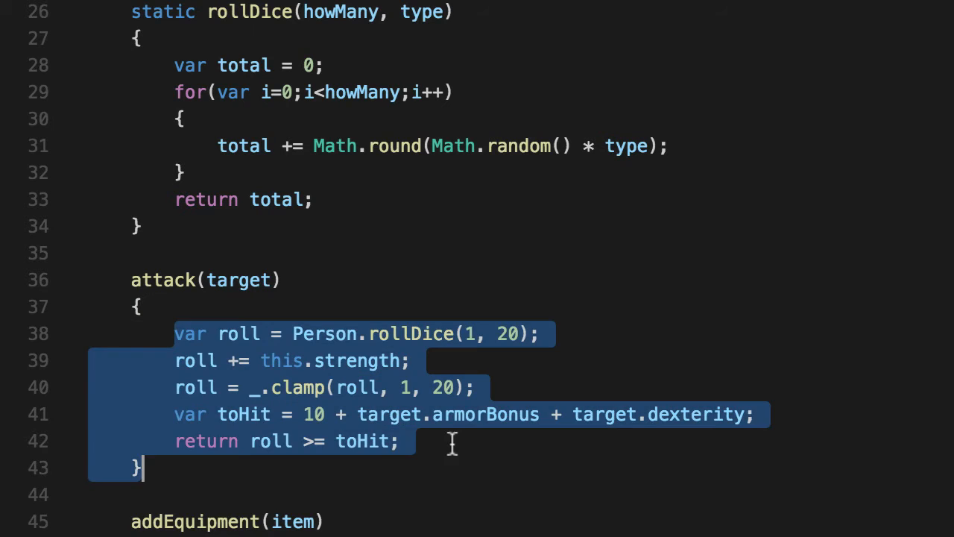
pyautogui.scroll(3)
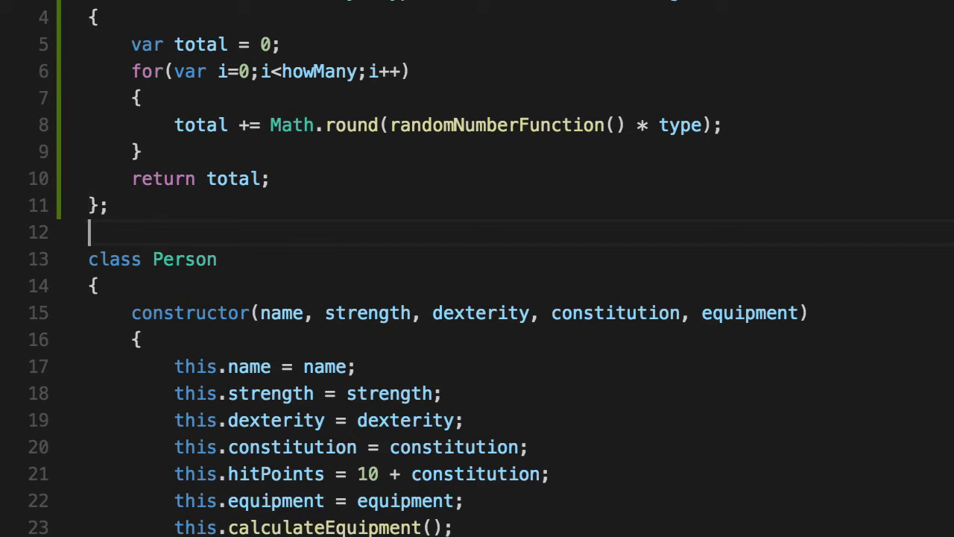
# - Write const attack = (rollDice, attackersStrength, targetArmorBonus, targetDexterity) => with the pasted attack body
pyautogui.write('const attack = ()=>')
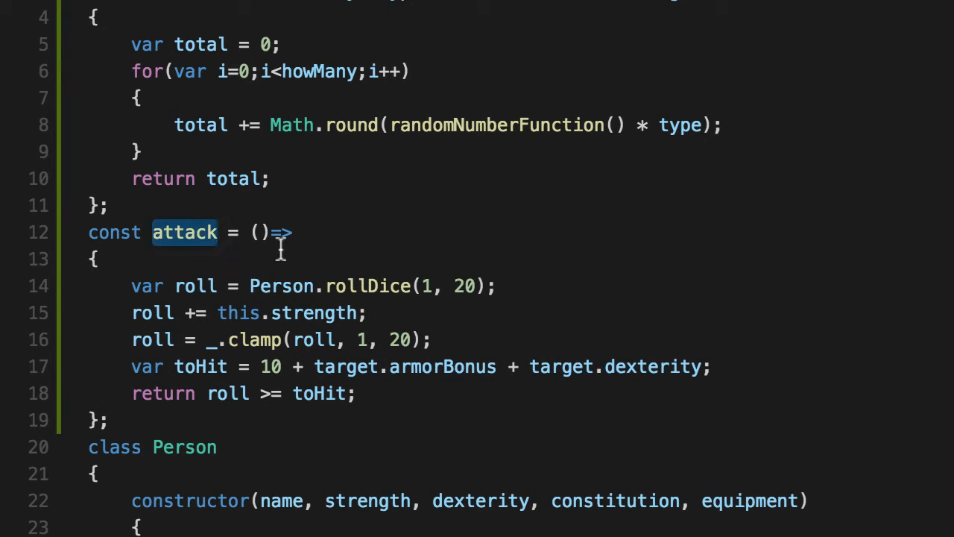
pyautogui.write('rollDice,')
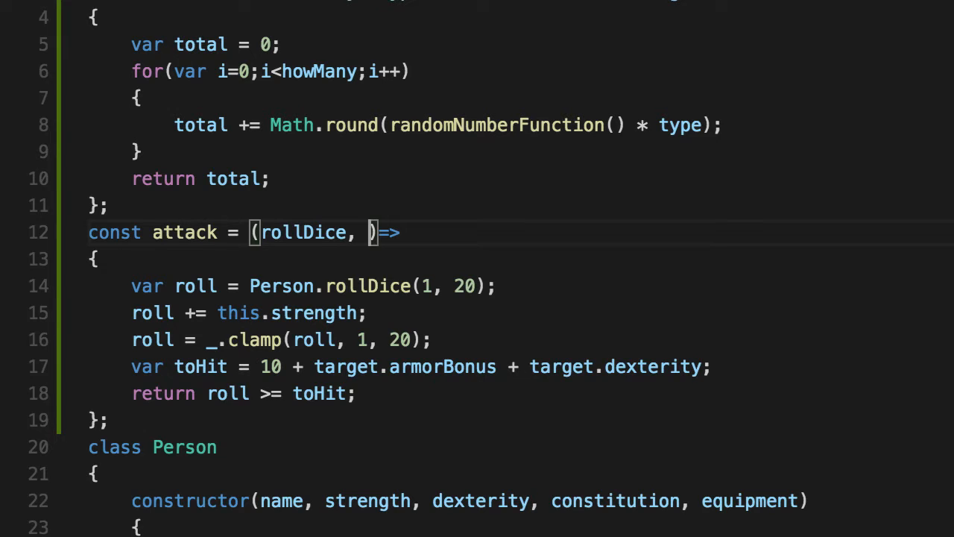
pyautogui.write('attackersStrength,')
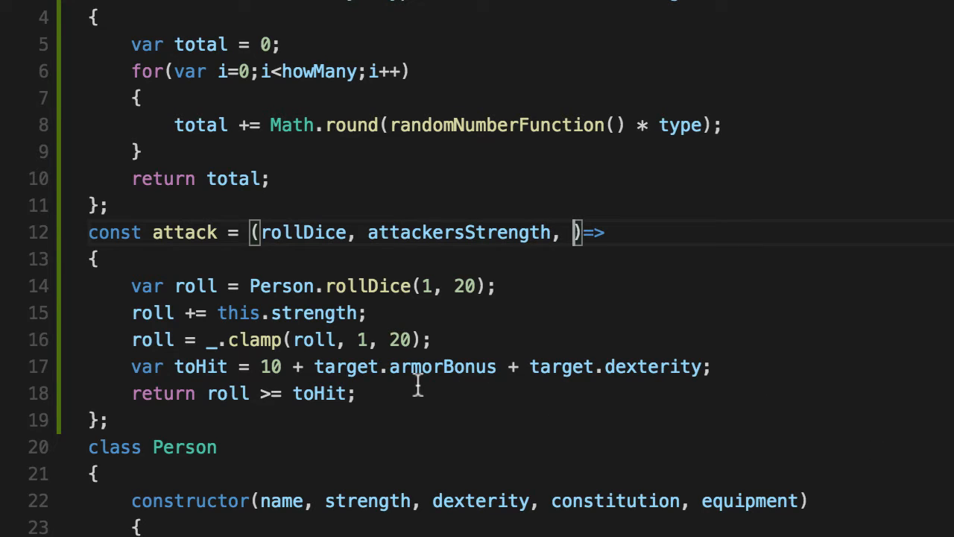
pyautogui.doubleClick(653, 367)
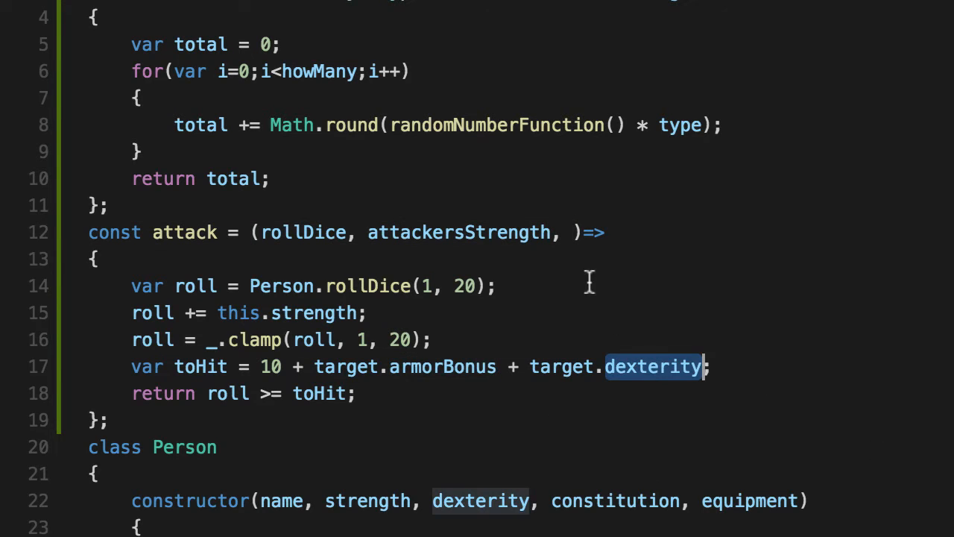
pyautogui.write('target')
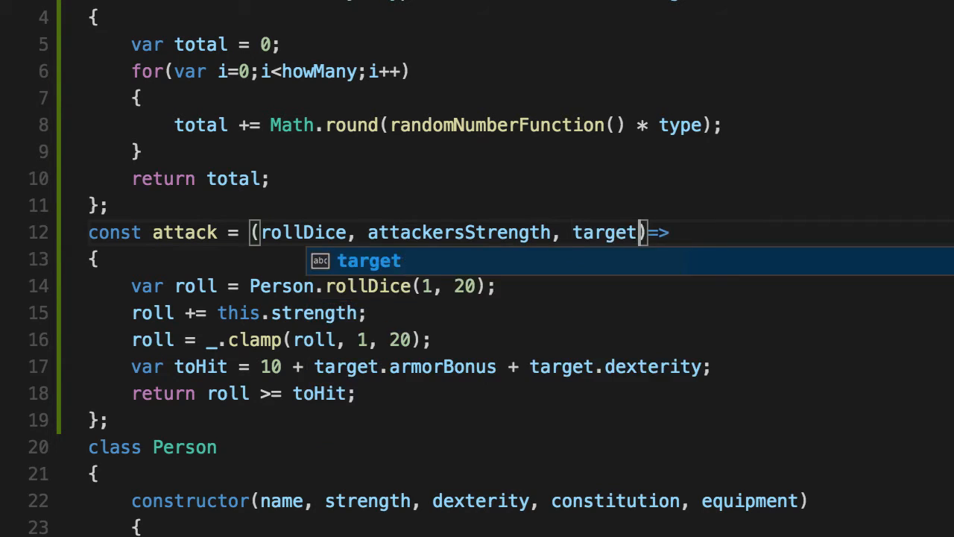
pyautogui.write('ArmorBonus, targetDexterity')
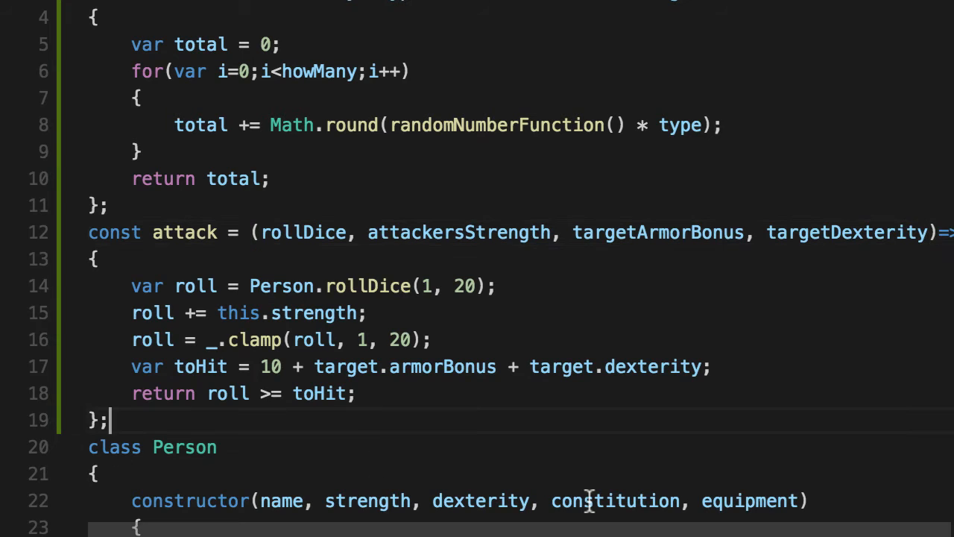
pyautogui.press('Enter')
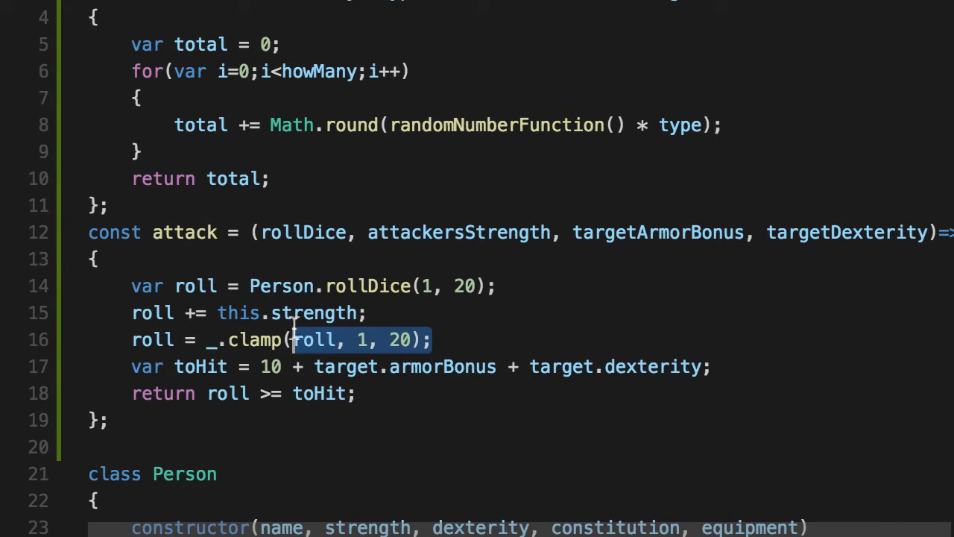
pyautogui.moveTo(477, 346)
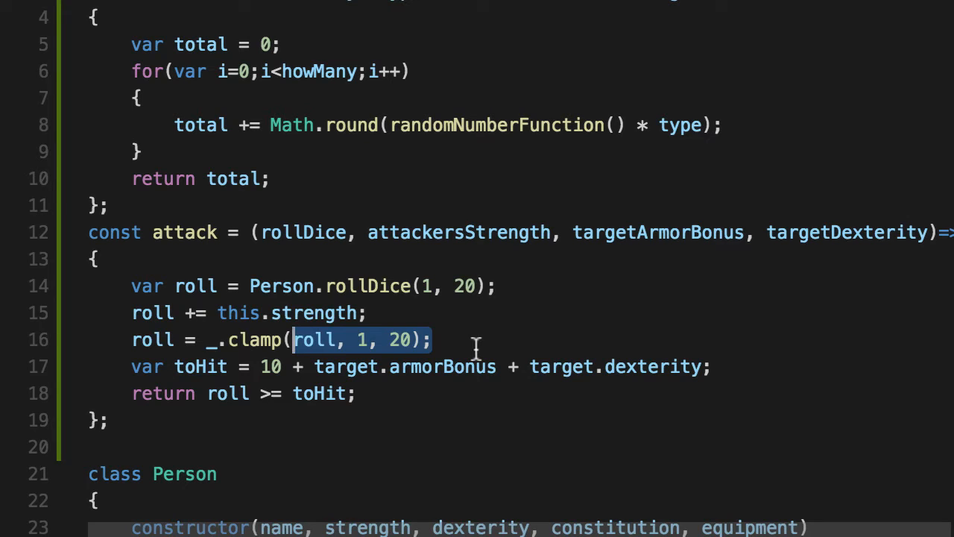
pyautogui.moveTo(505, 359)
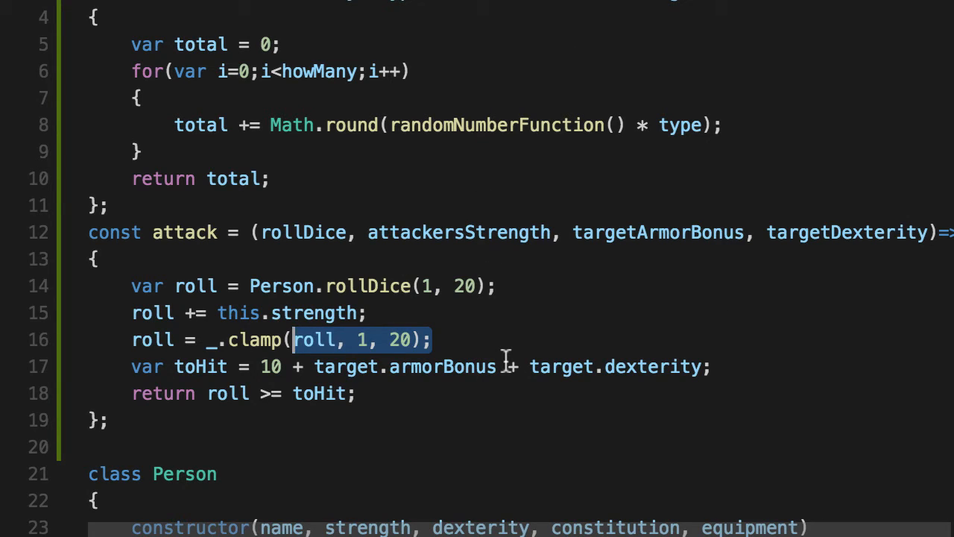
pyautogui.moveTo(506, 415)
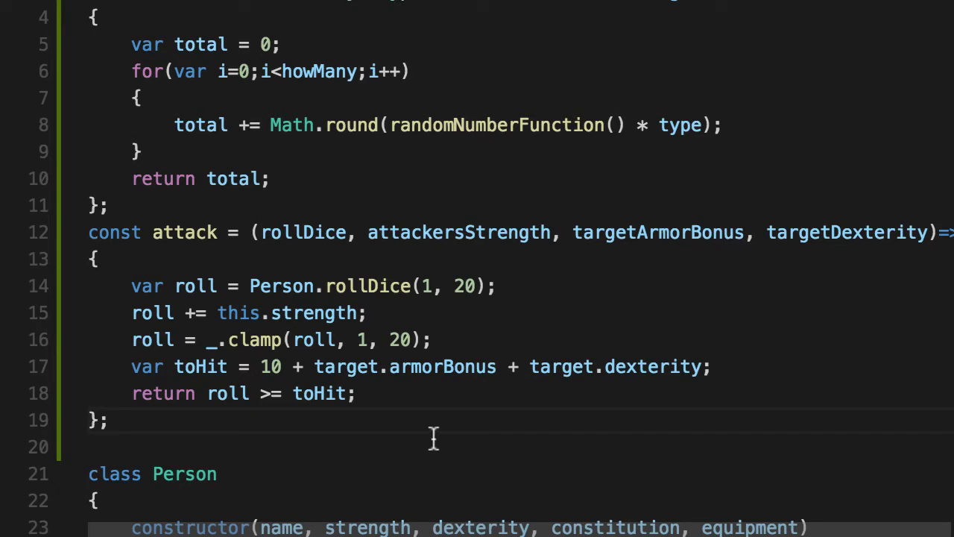
# - Roll with the passed-in rollDice(randomNumberGenerator) and add attackersStrength instead of this.strength
pyautogui.doubleClick(304, 233)
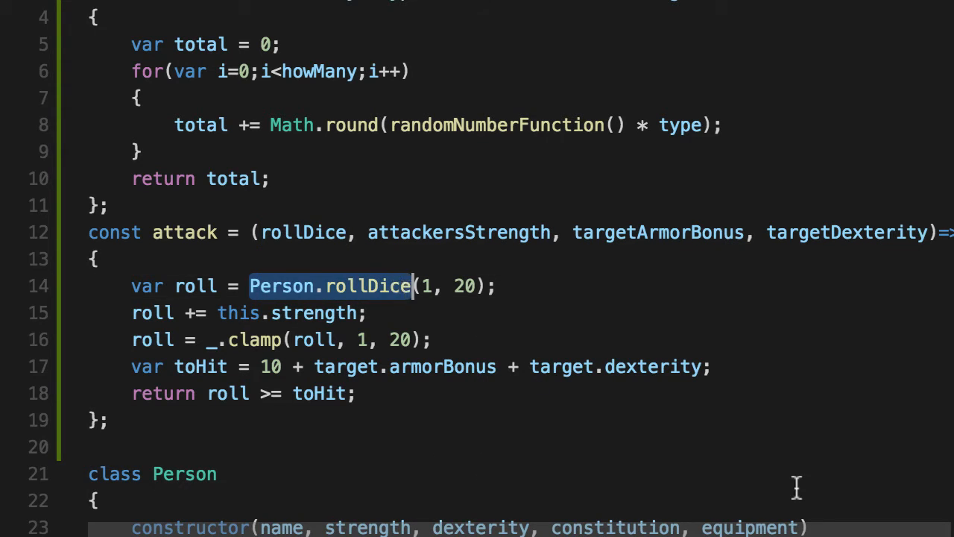
pyautogui.write('rollDice')
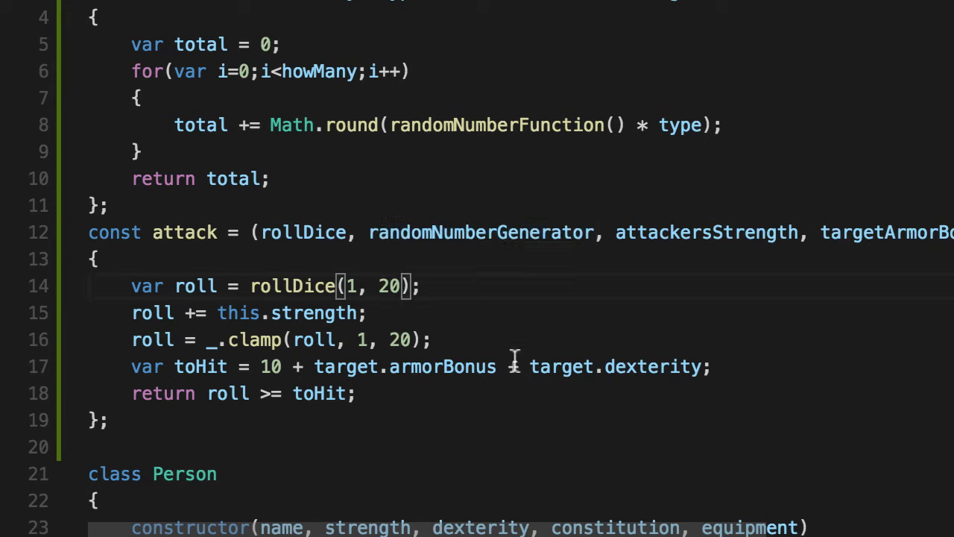
pyautogui.write(', randomNumberGenerator')
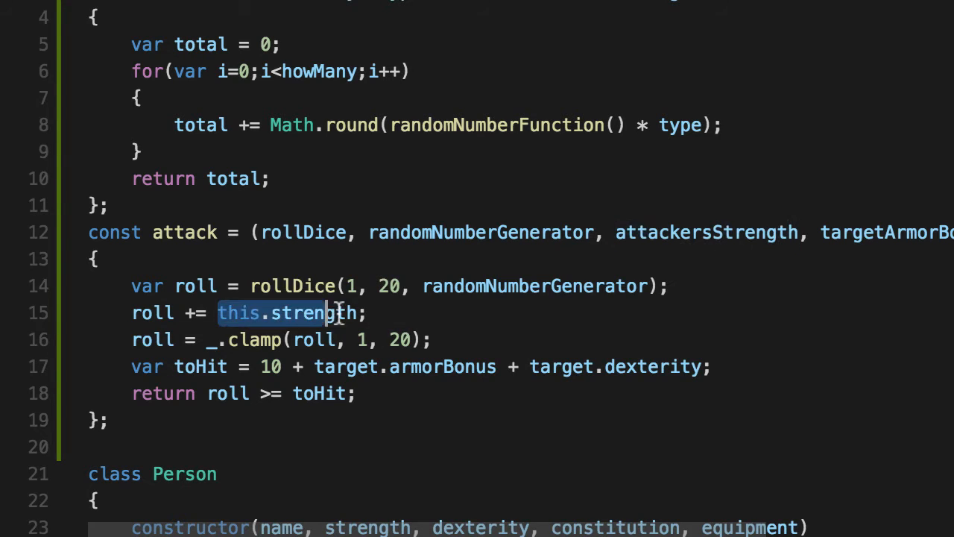
pyautogui.write('attackersStrength')
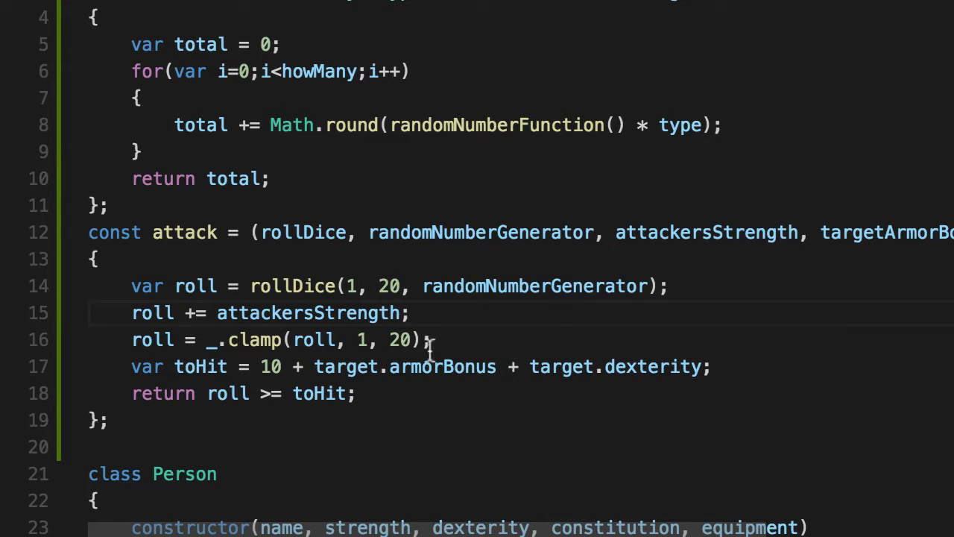
pyautogui.moveTo(328, 340)
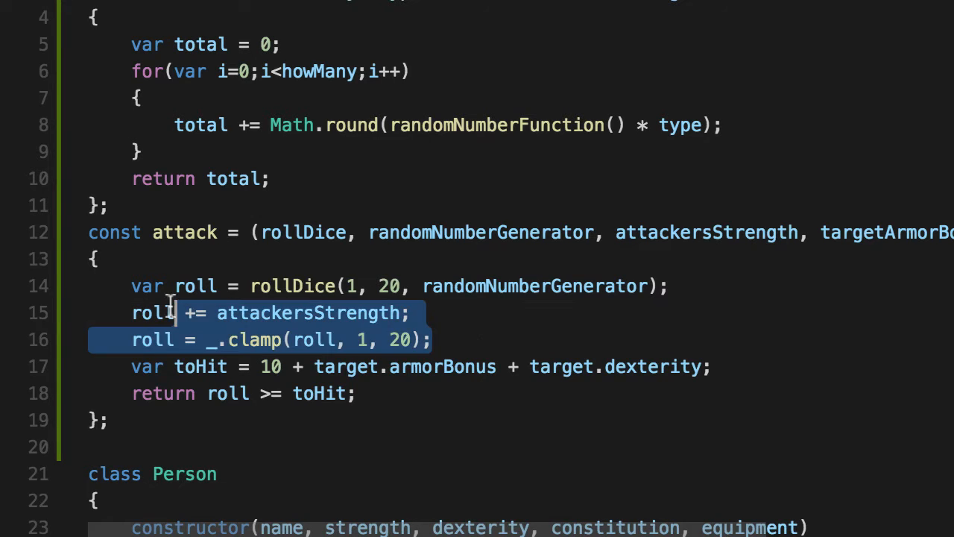
# - Change the var declarations inside attack to let and const
pyautogui.click(418, 314)
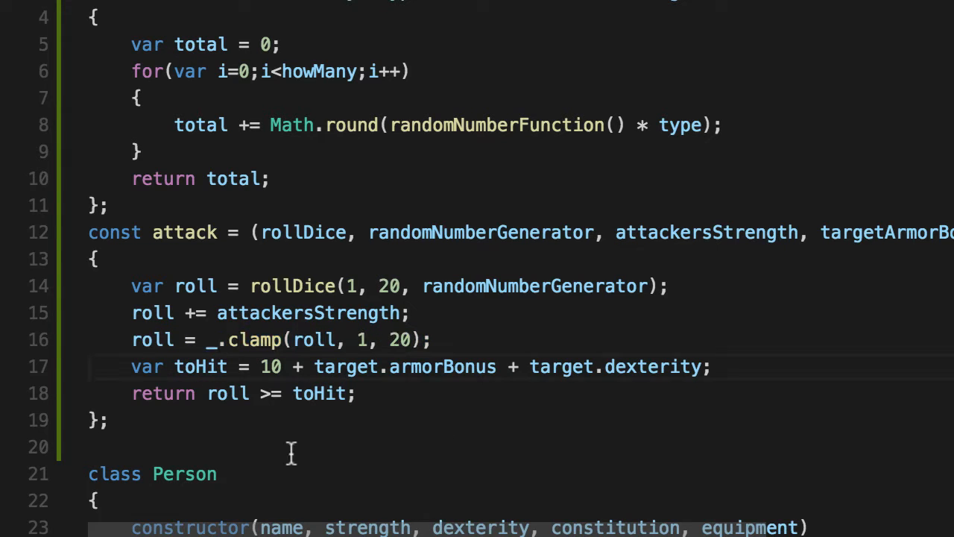
pyautogui.write('const')
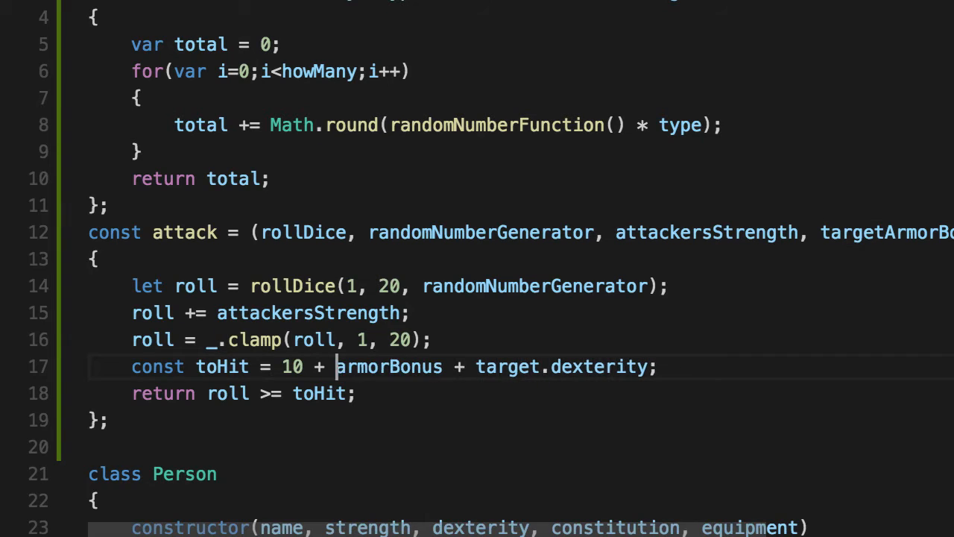
# - Use targetArmorBonus and targetDexterity directly and list each attack parameter on its own line
pyautogui.doubleClick(858, 232)
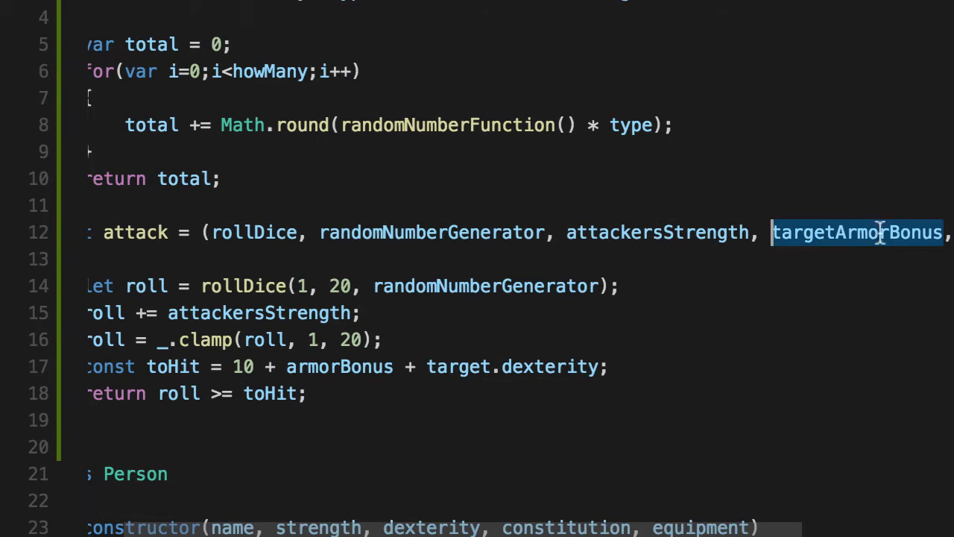
pyautogui.doubleClick(340, 367)
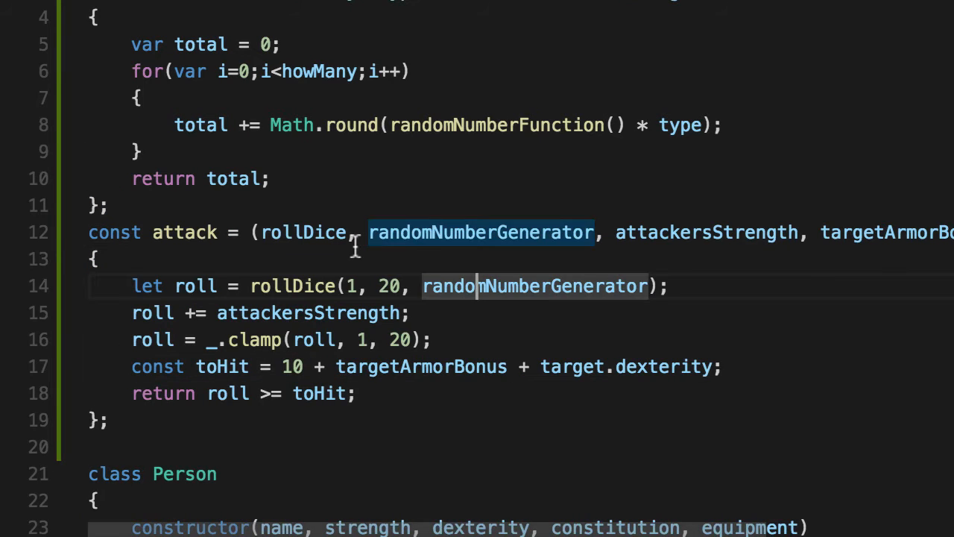
pyautogui.press('Enter')
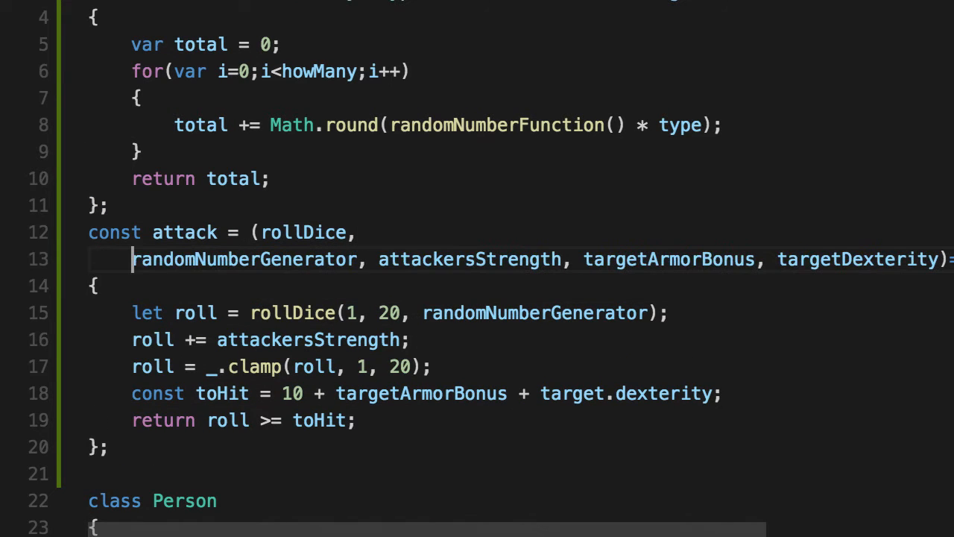
pyautogui.press('Enter')
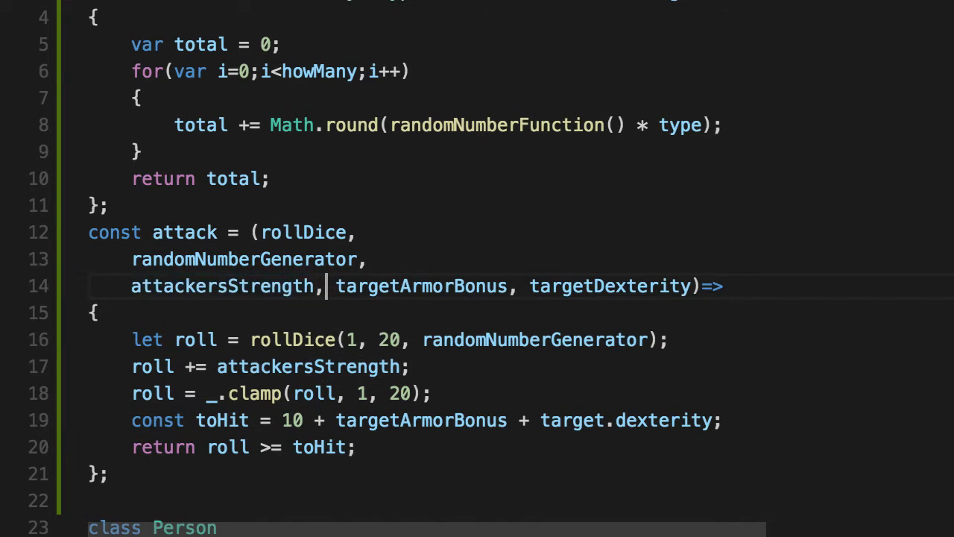
pyautogui.press('Enter')
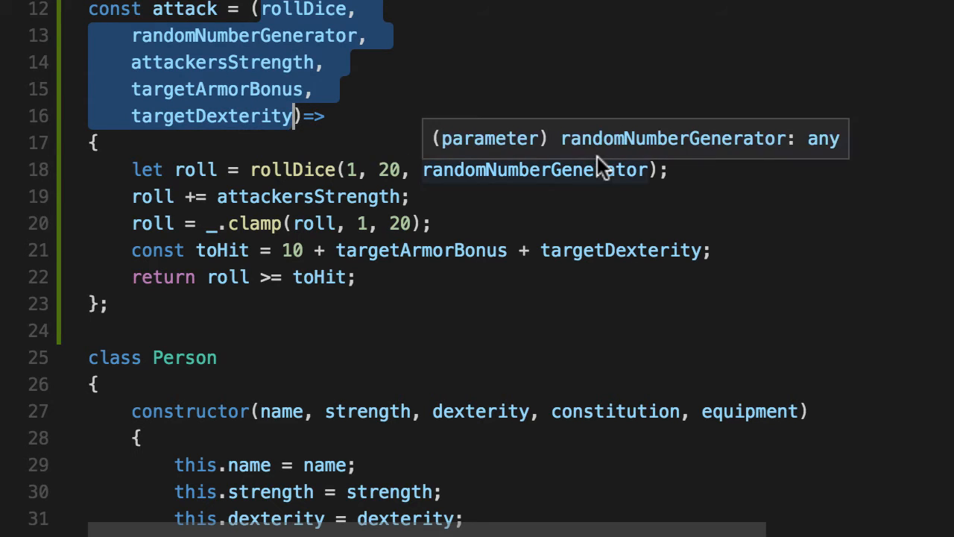
# - Check where rollDice and randomNumberGenerator are used inside attack
pyautogui.click(334, 9)
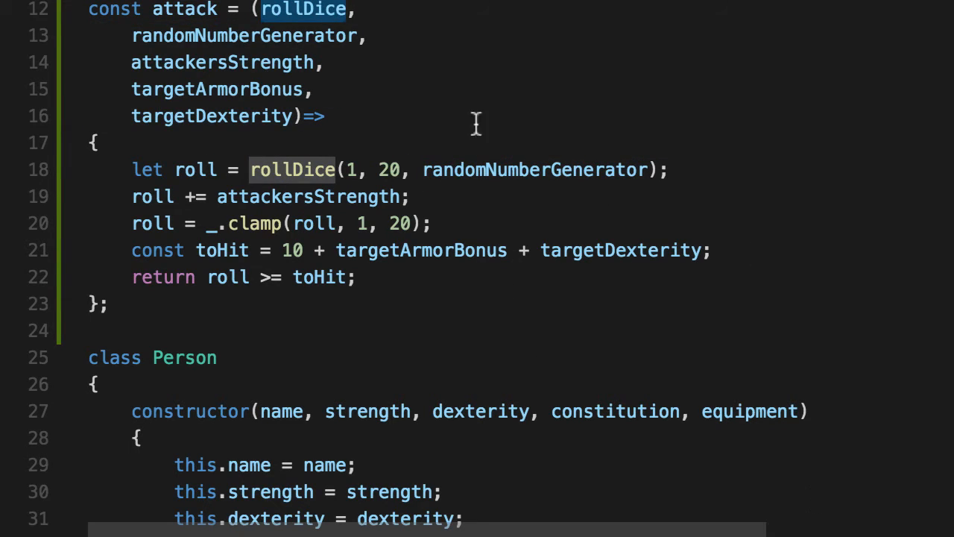
pyautogui.doubleClick(244, 36)
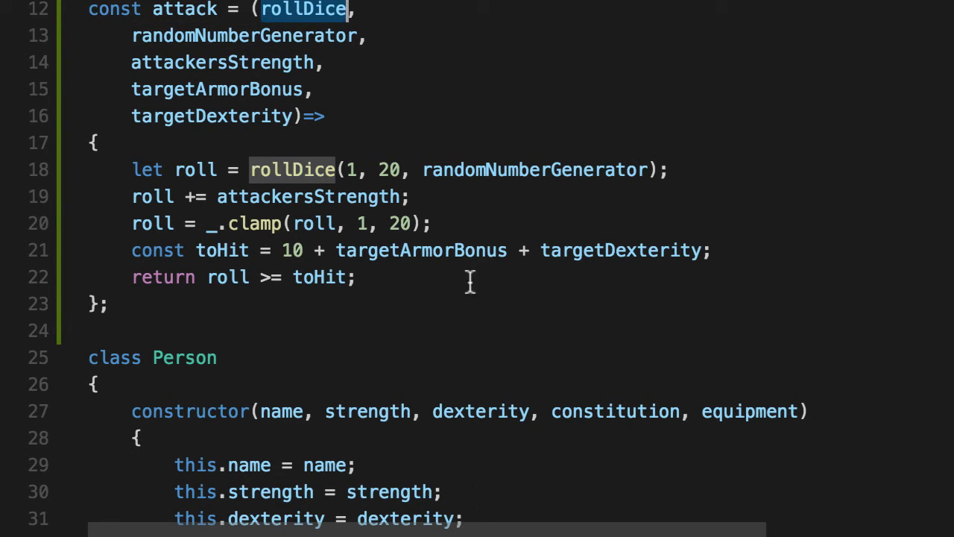
pyautogui.doubleClick(217, 89)
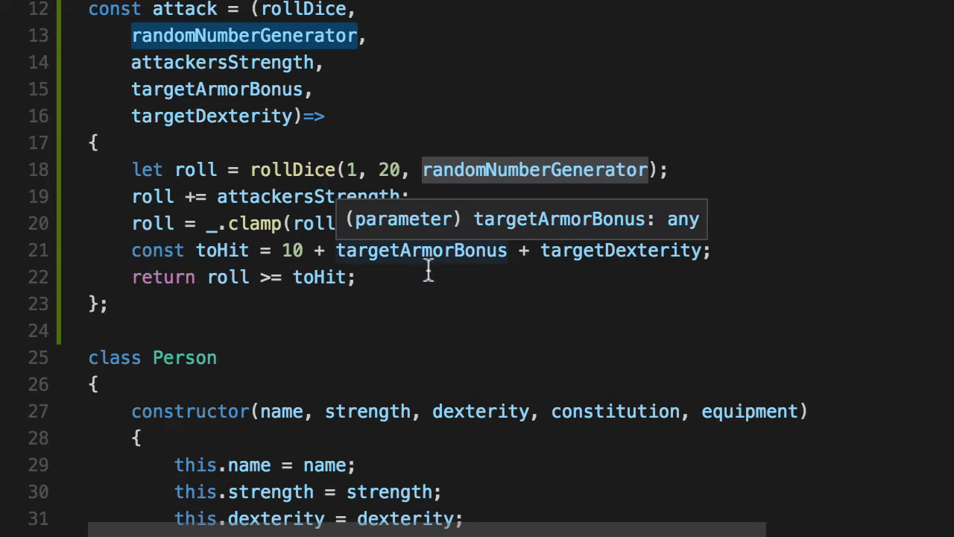
pyautogui.click(146, 170)
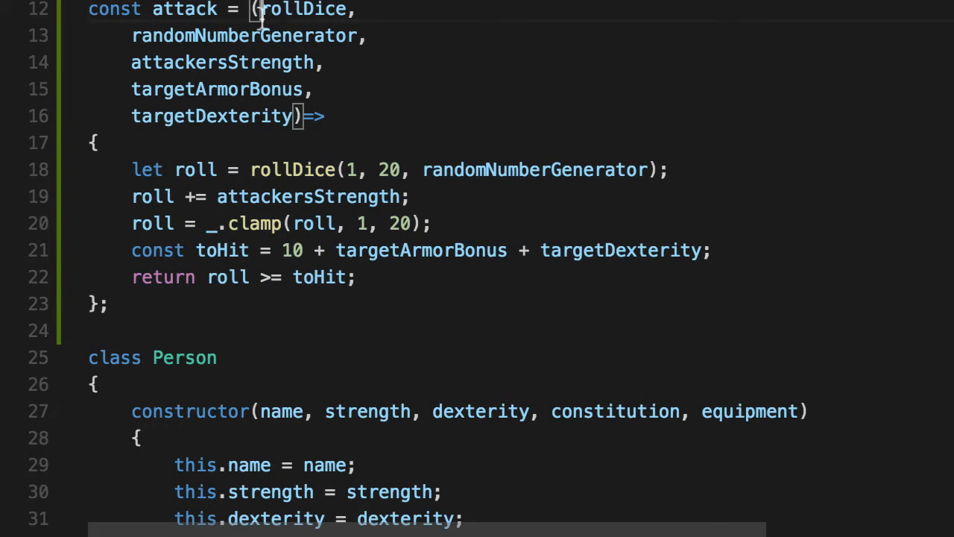
# - Review the attack function and move down to module.exports to start adding attack
pyautogui.scroll(-3)
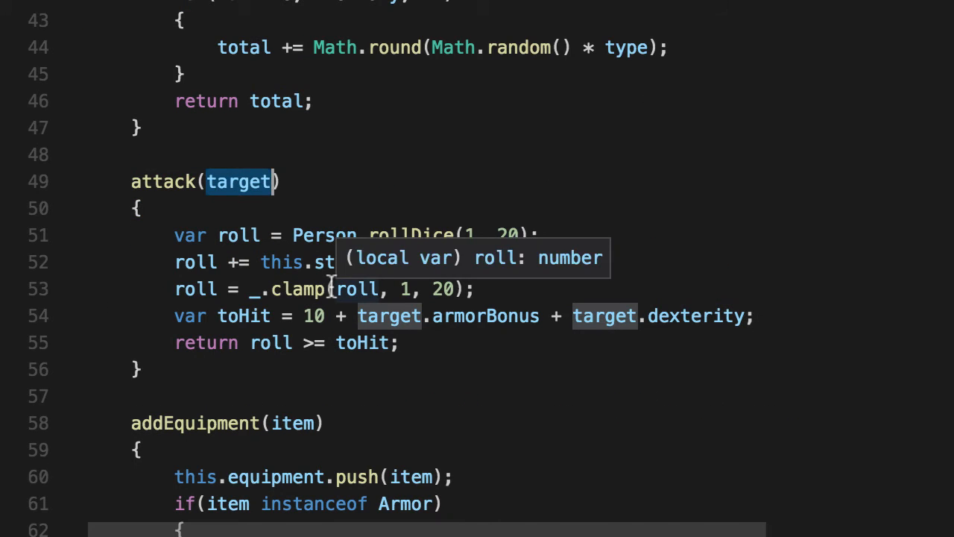
pyautogui.scroll(3)
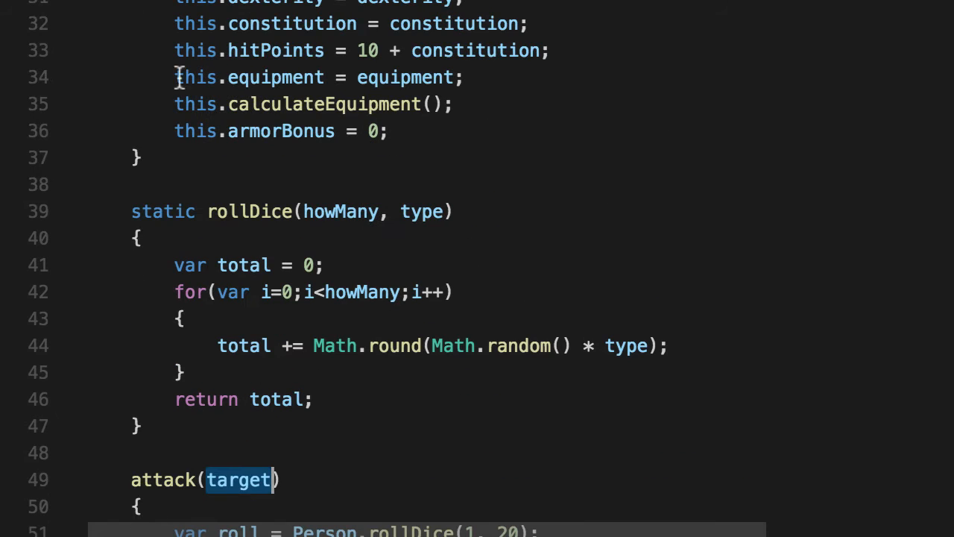
pyautogui.scroll(3)
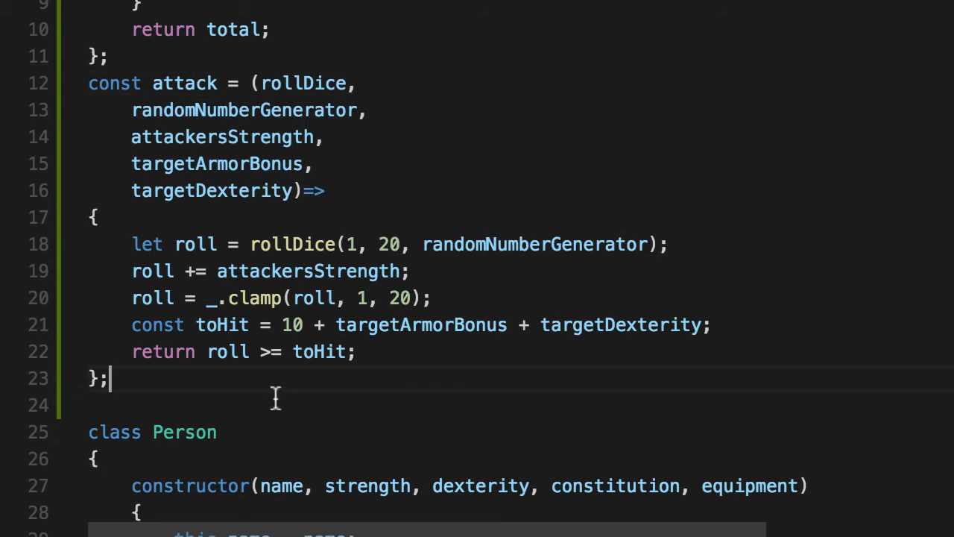
pyautogui.doubleClick(185, 83)
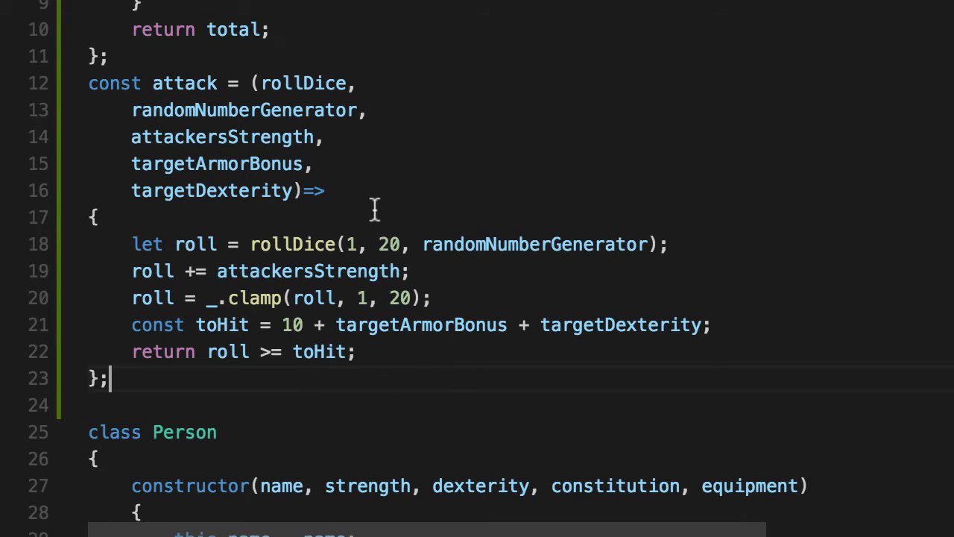
pyautogui.scroll(-3)
pyautogui.write('a')
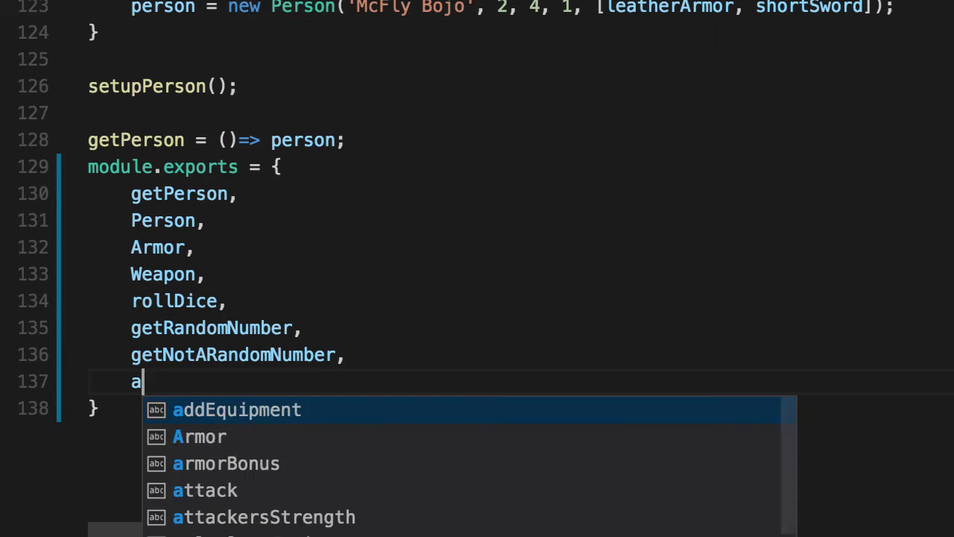
# - Export attack from index.js and look over the existing suites in index.test.js
pyautogui.write('ttack')
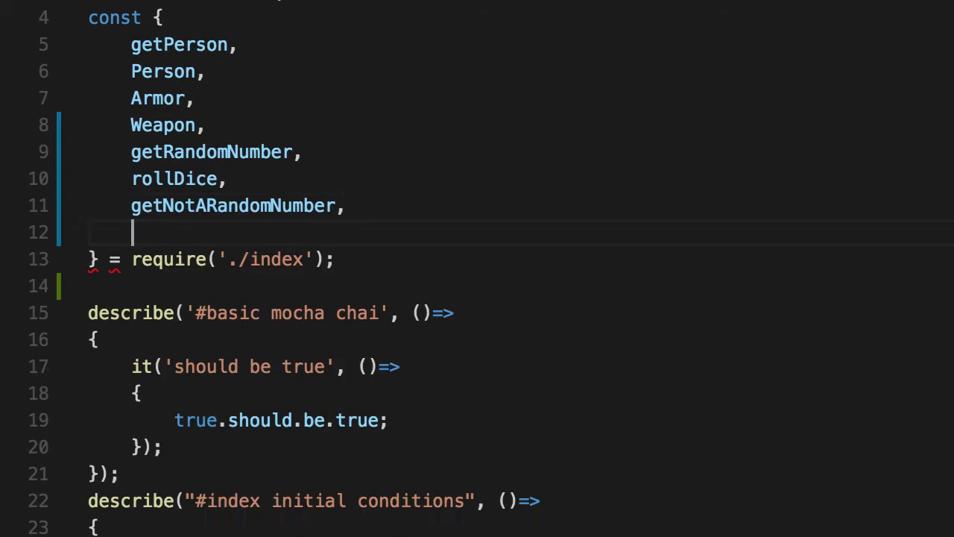
pyautogui.scroll(-3)
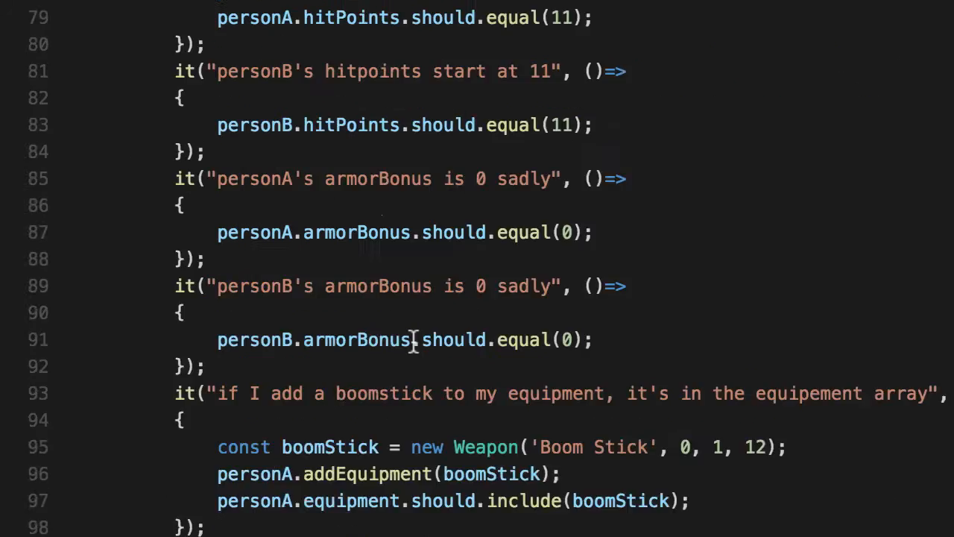
pyautogui.scroll(-3)
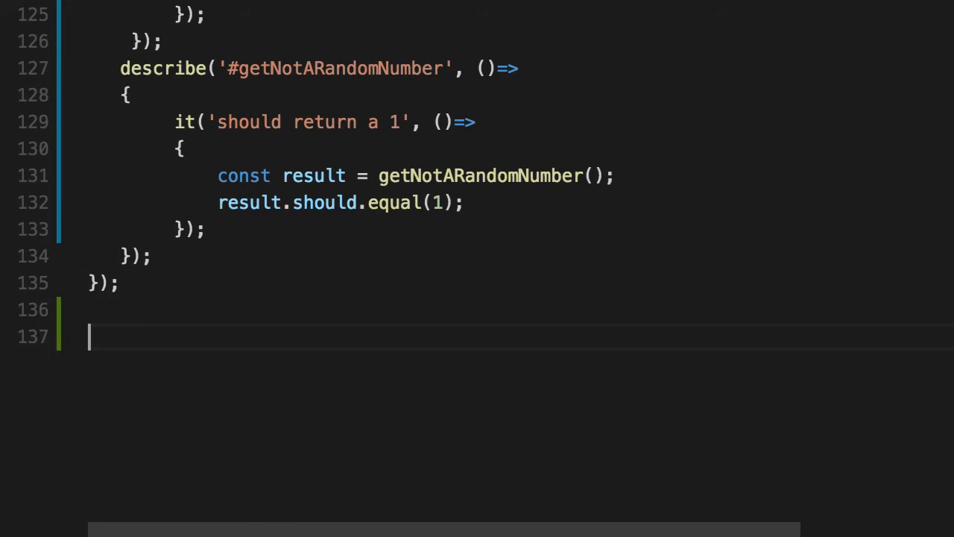
pyautogui.scroll(3)
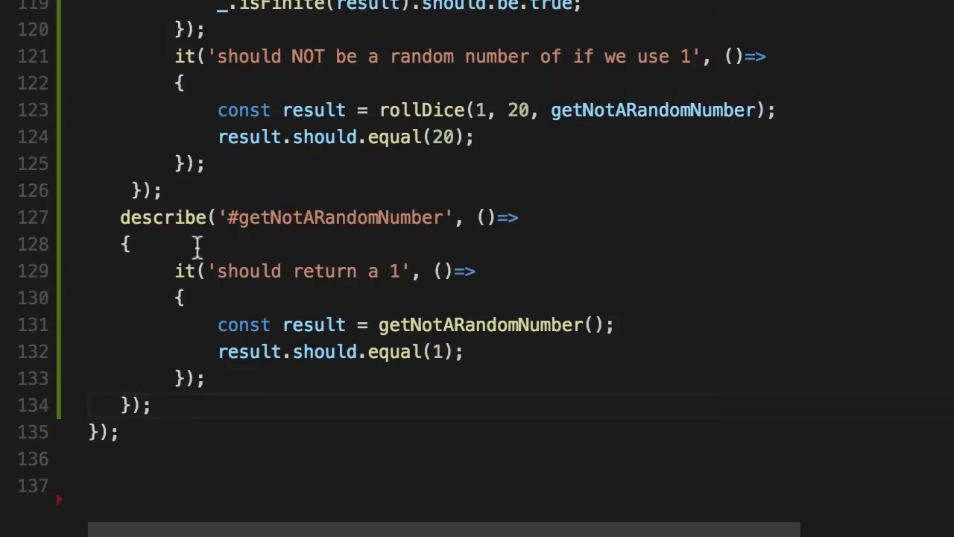
pyautogui.scroll(3)
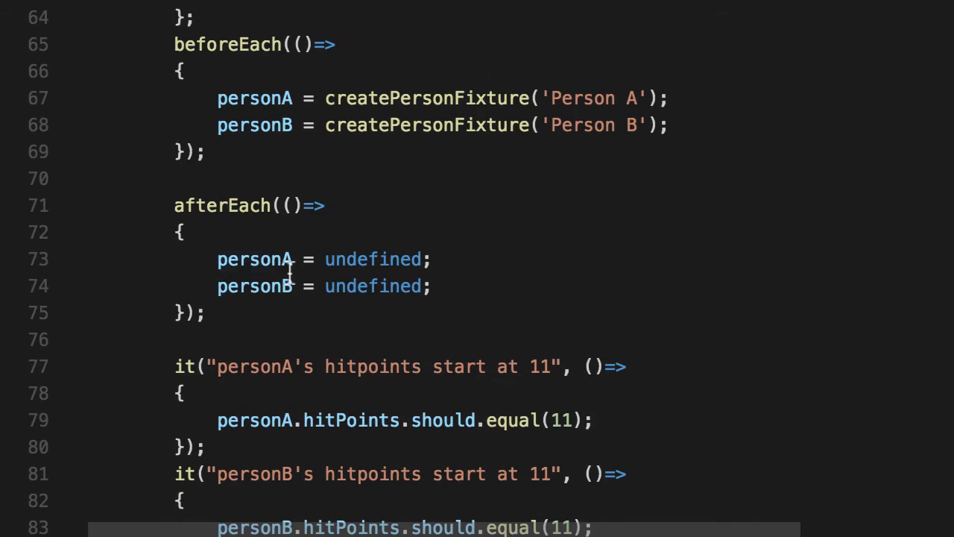
pyautogui.scroll(-3)
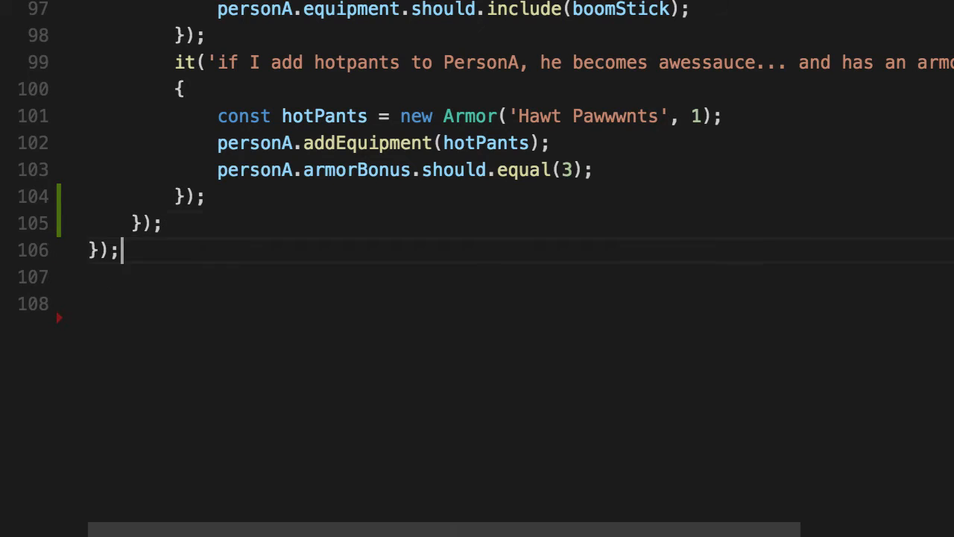
pyautogui.scroll(-3)
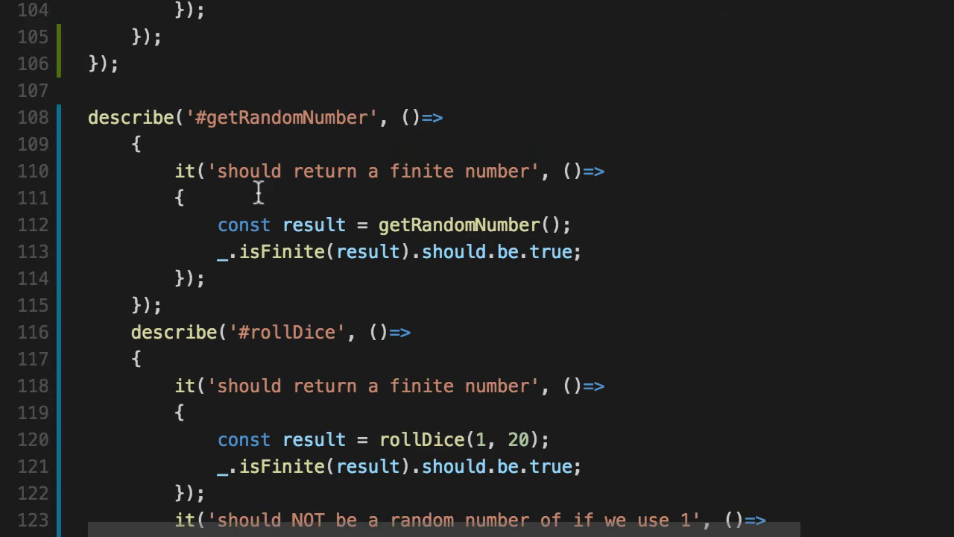
# - Add a describe('#attack') suite with a commented-out copy of attack below it
pyautogui.scroll(-3)
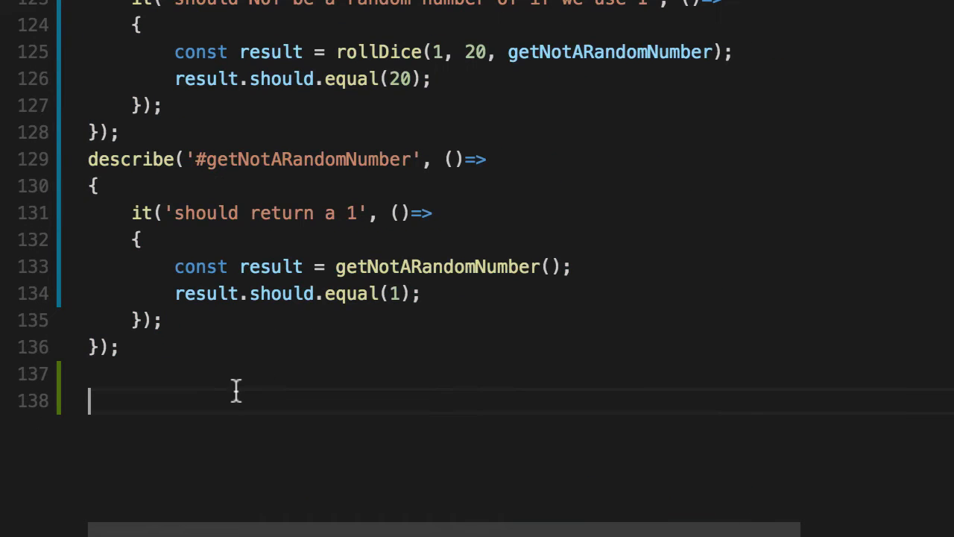
pyautogui.write("describe('#")
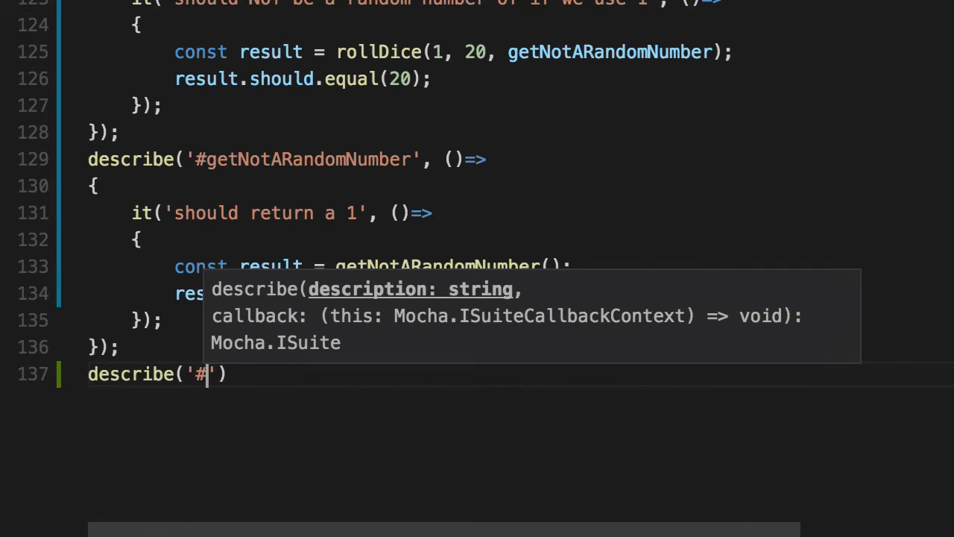
pyautogui.write('attack')
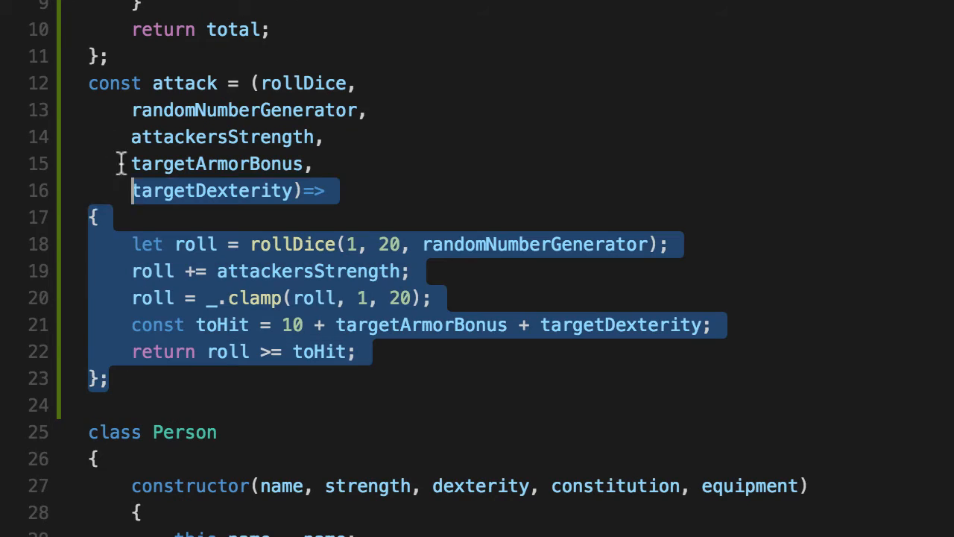
pyautogui.scroll(-3)
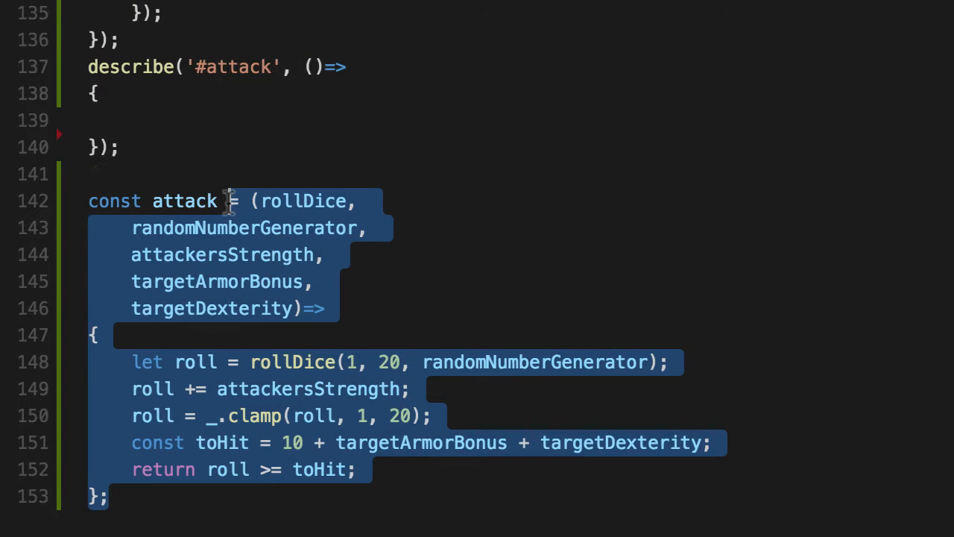
pyautogui.press('ctrl+/')
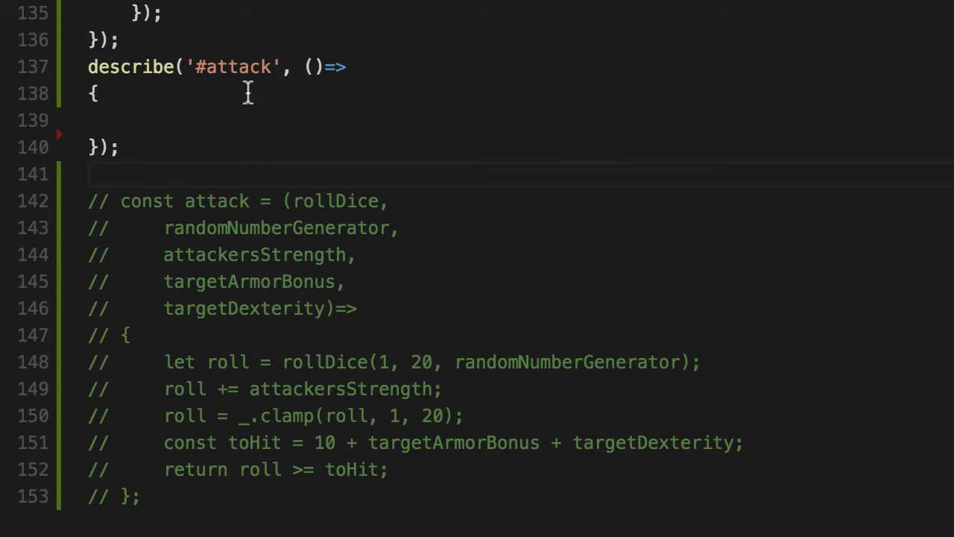
# - Write an it test that stubs const rollDice = () => 20 and passes it to attack
pyautogui.write("it('')")
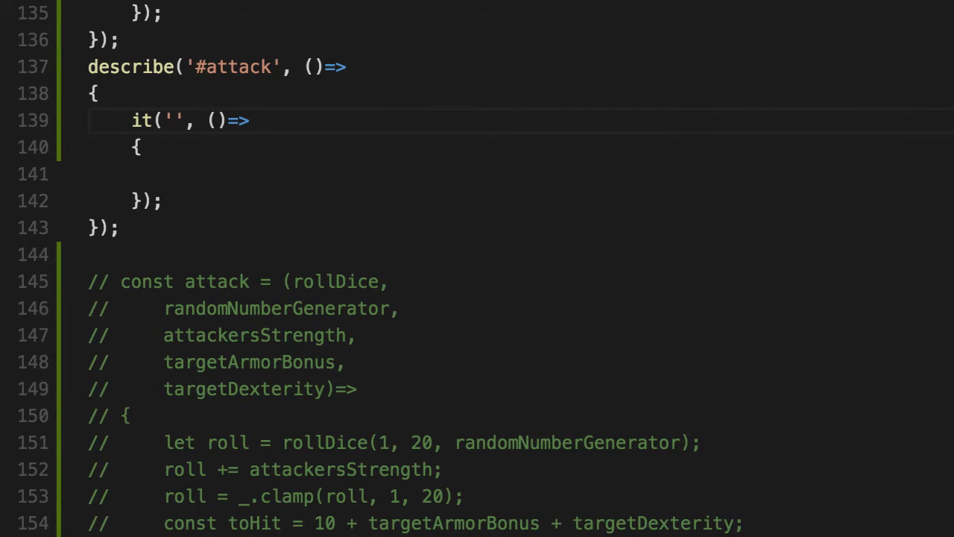
pyautogui.write('should always be a hit if 20 is rolled')
pyautogui.click(521, 173)
pyautogui.write('const')
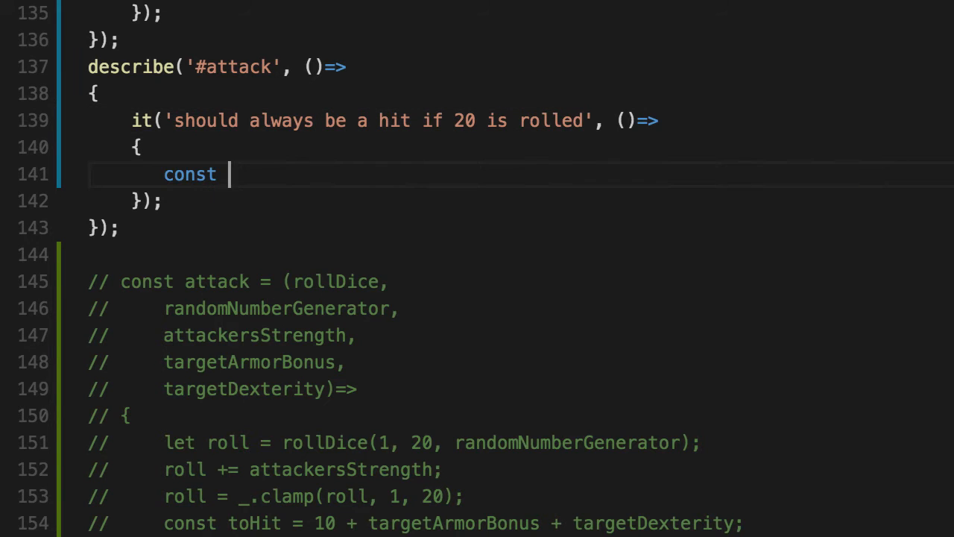
pyautogui.write('result =')
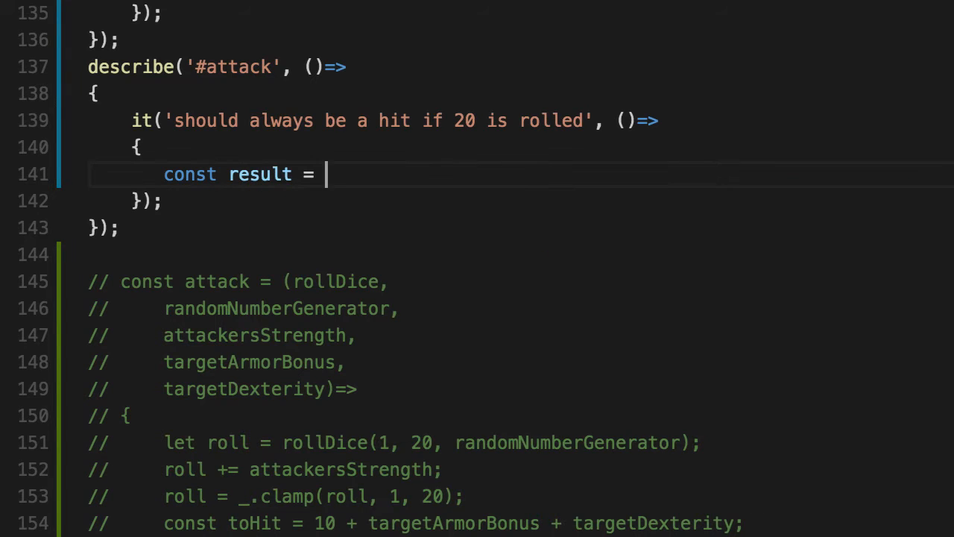
pyautogui.write('attack()')
pyautogui.write('const')
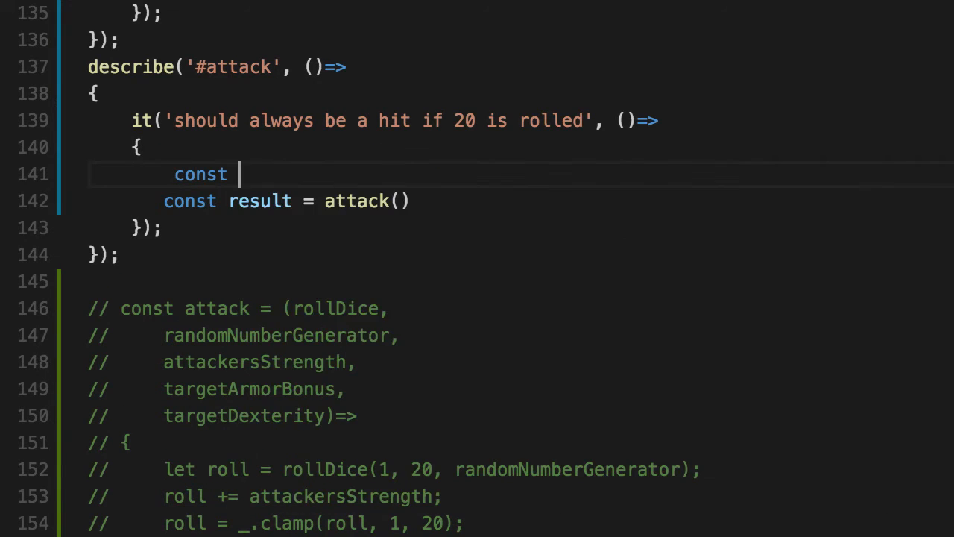
pyautogui.write('rollDice = ()=> 20;')
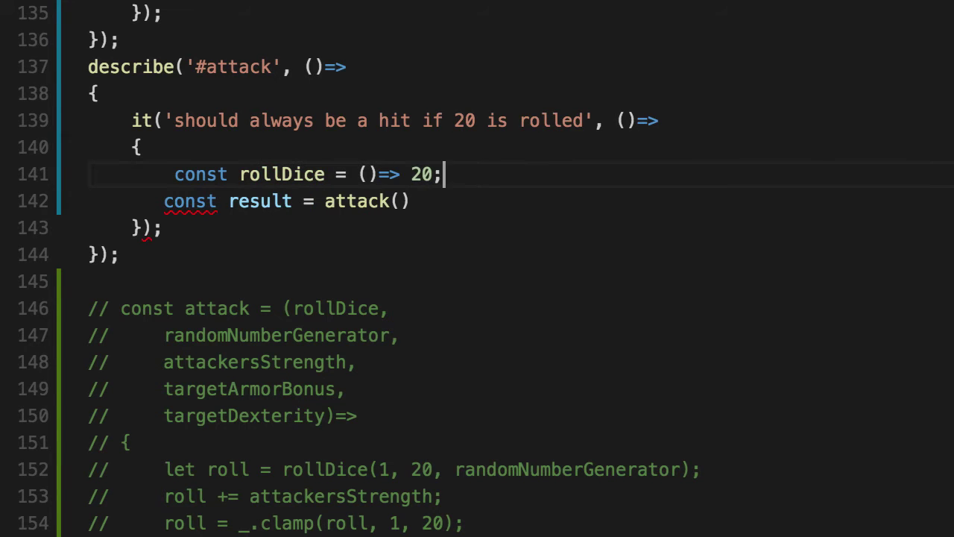
pyautogui.moveTo(441, 173); pyautogui.dragTo(218, 199)
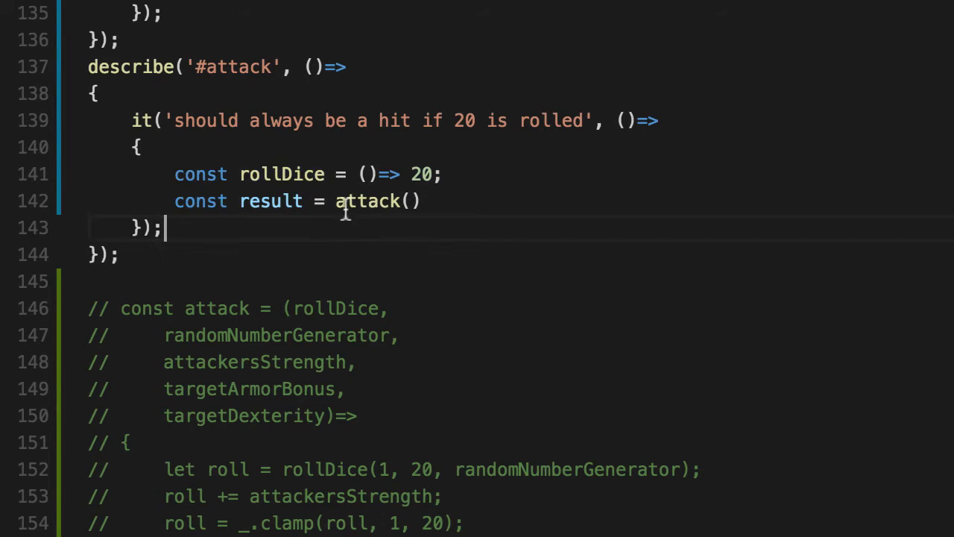
pyautogui.write('rollDice,')
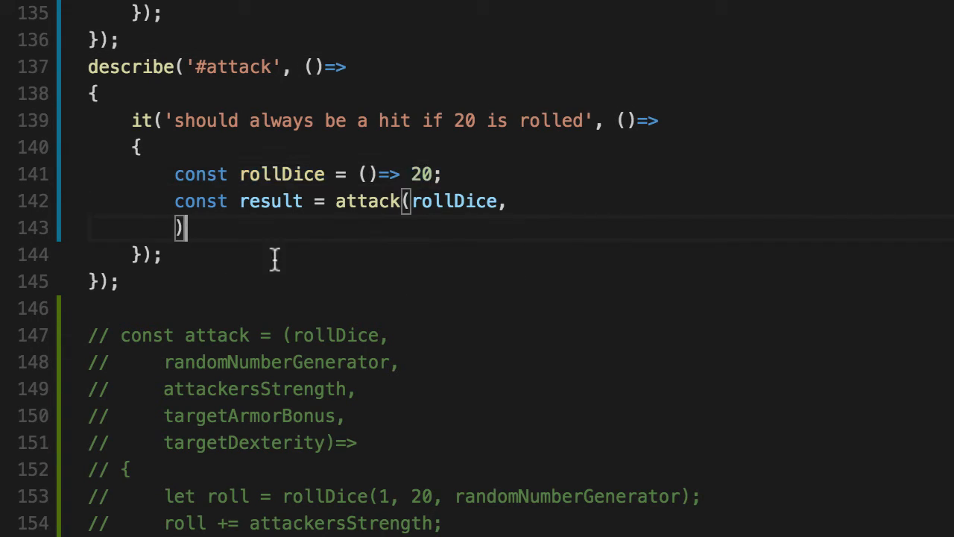
# - Call attack with rollDice, getNotARandomNumber and three zeros, one argument per line
pyautogui.press('enter')
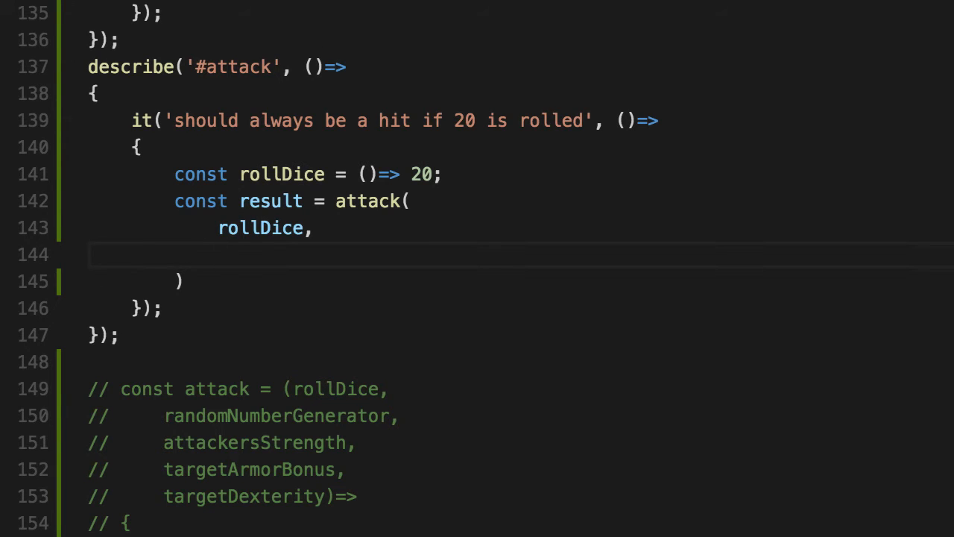
pyautogui.doubleClick(282, 173)
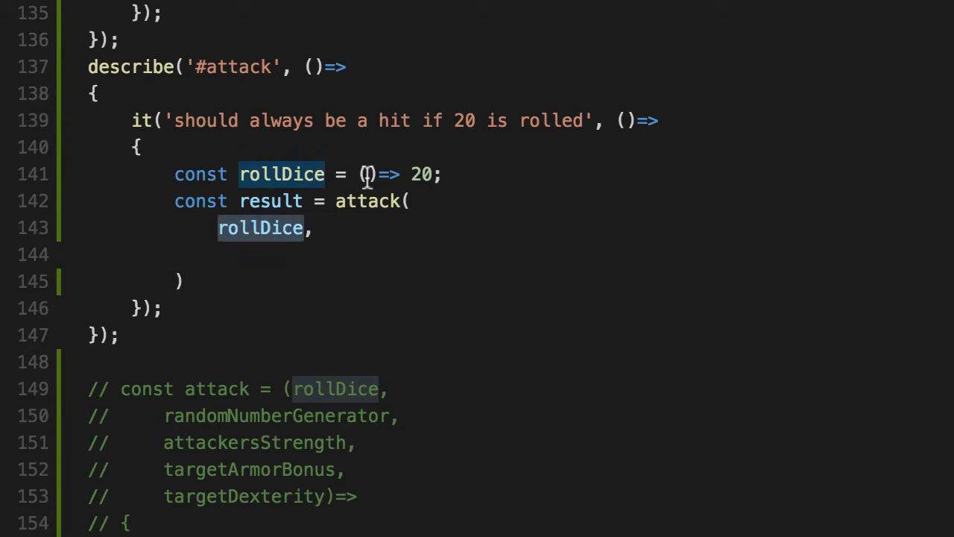
pyautogui.click(218, 255)
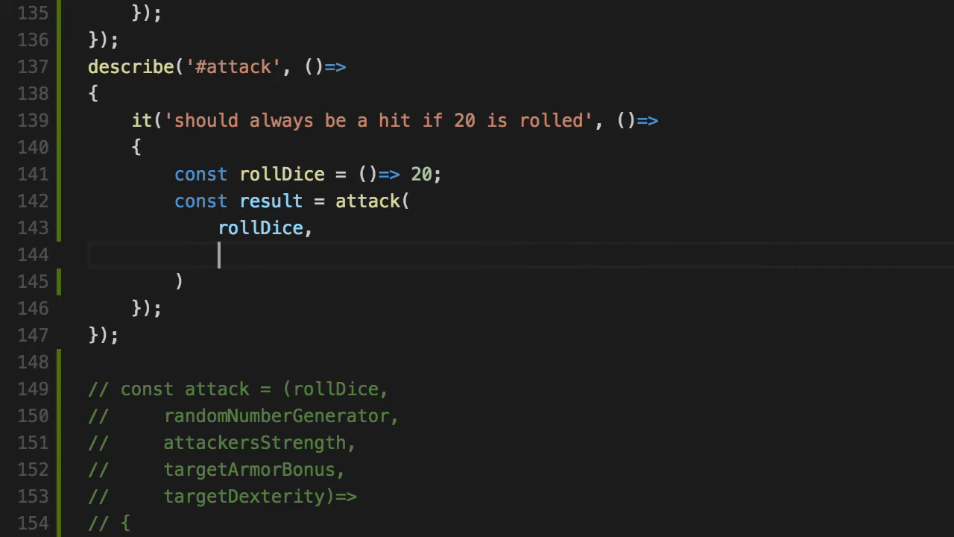
pyautogui.write('getNotARandomNumber')
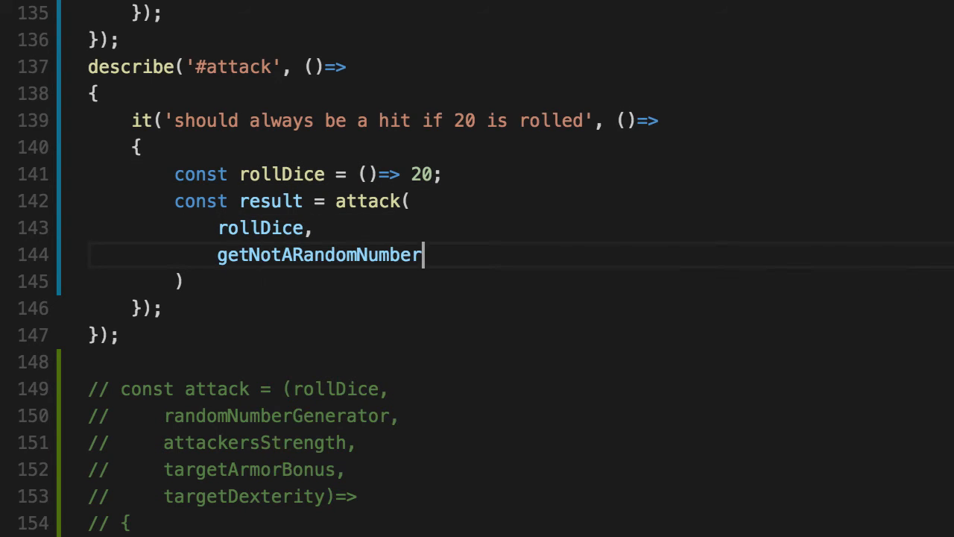
pyautogui.write(',')
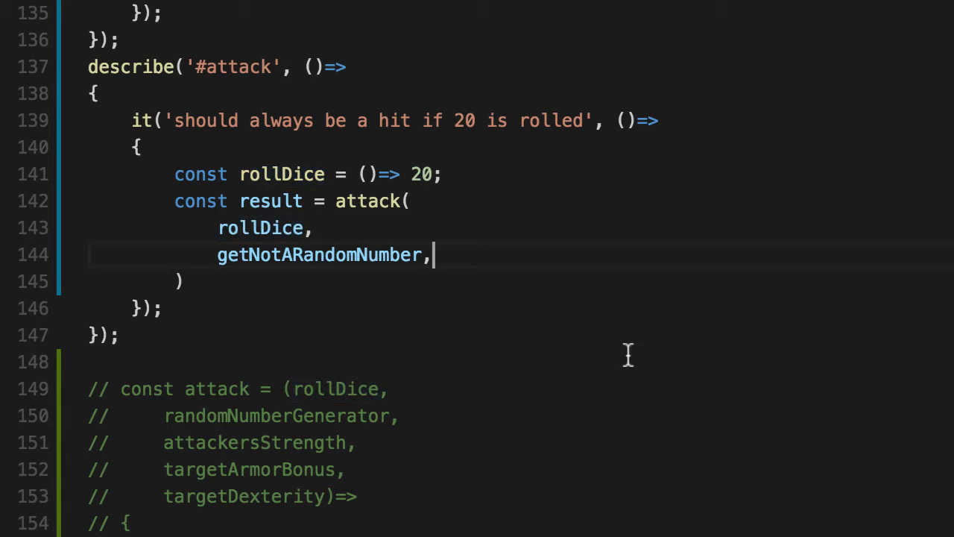
pyautogui.press('Return')
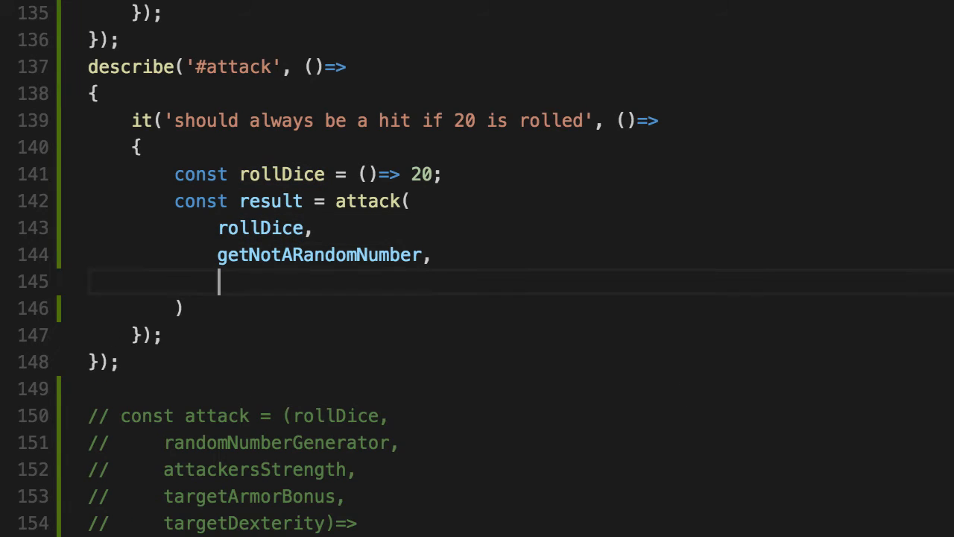
pyautogui.scroll(-3)
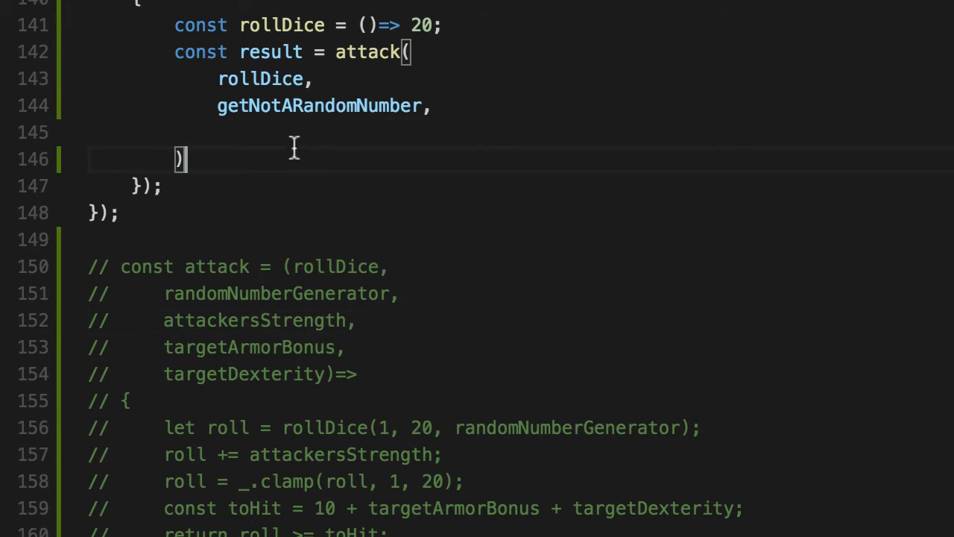
pyautogui.write('0,')
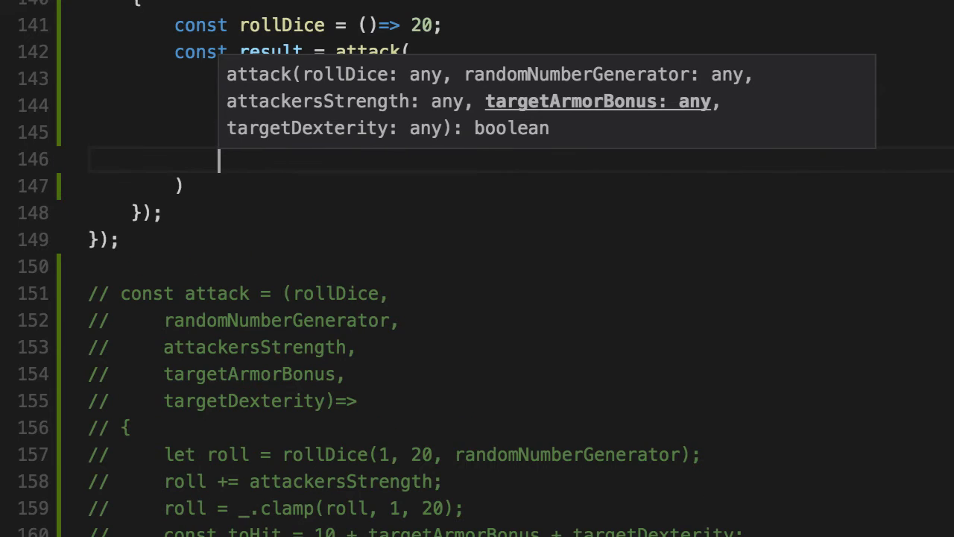
pyautogui.write('rollDice,')
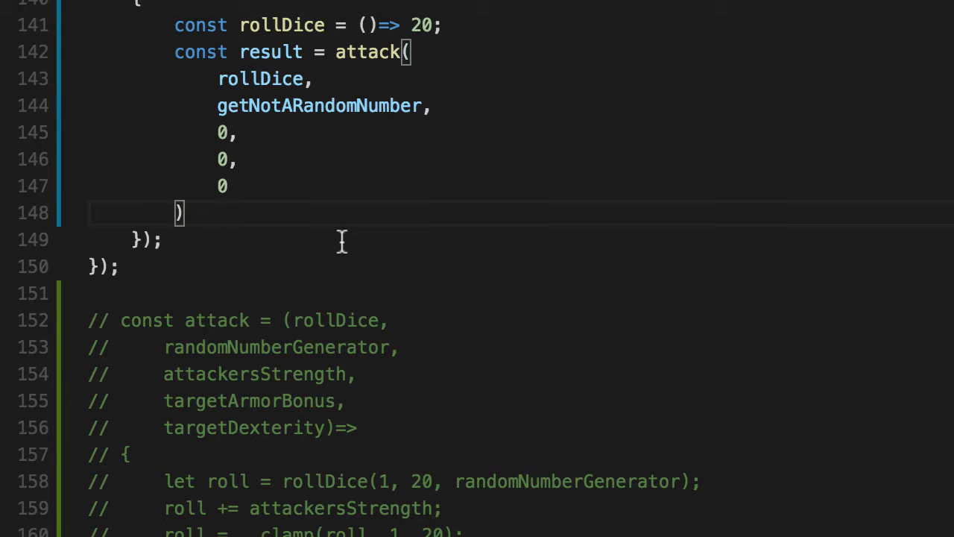
# - Log the result with log("result:", result) and mark the test it.only
pyautogui.write('l')
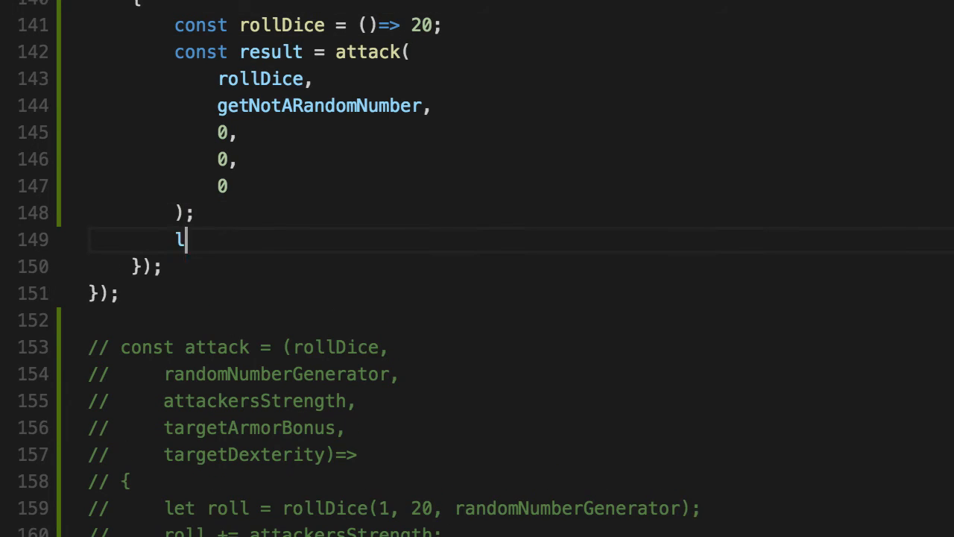
pyautogui.write('og("result:", result)')
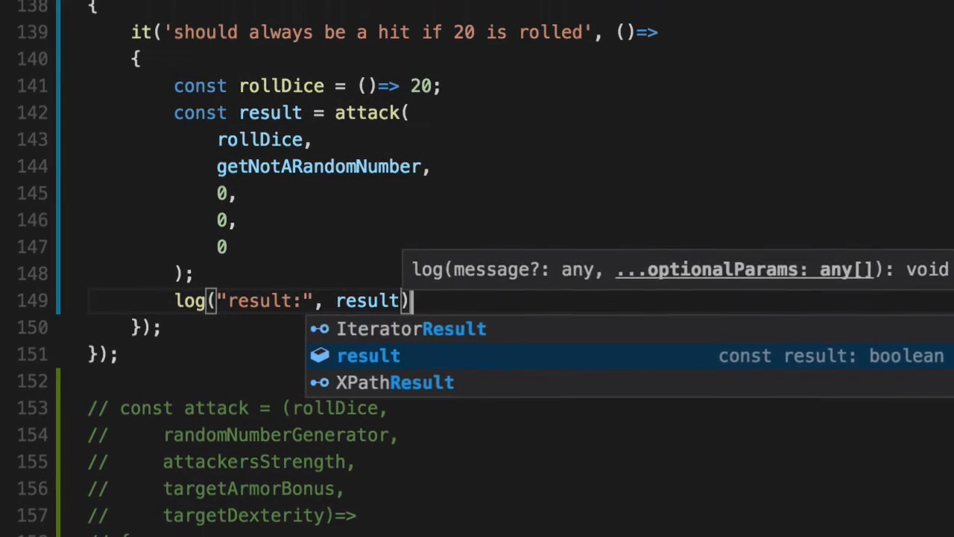
pyautogui.write('.only')
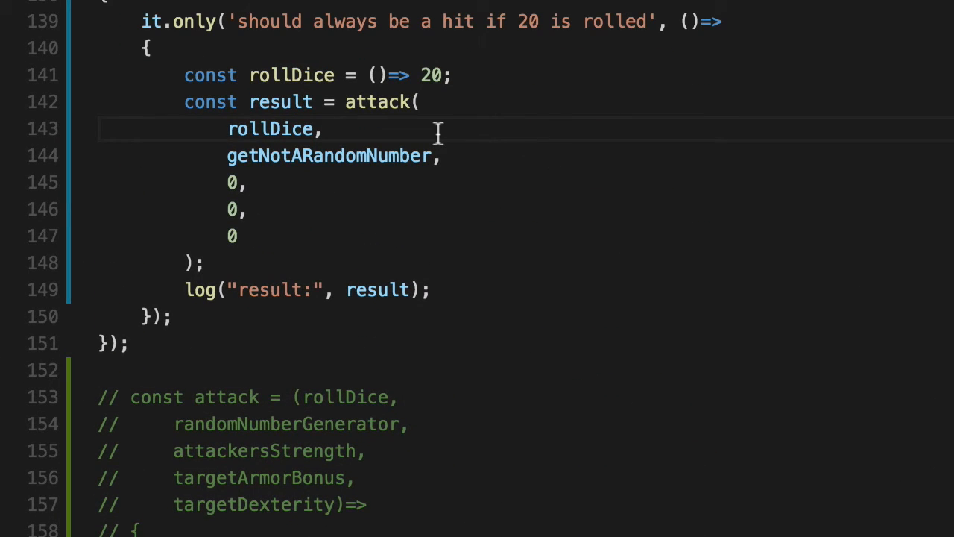
pyautogui.moveTo(376, 101)
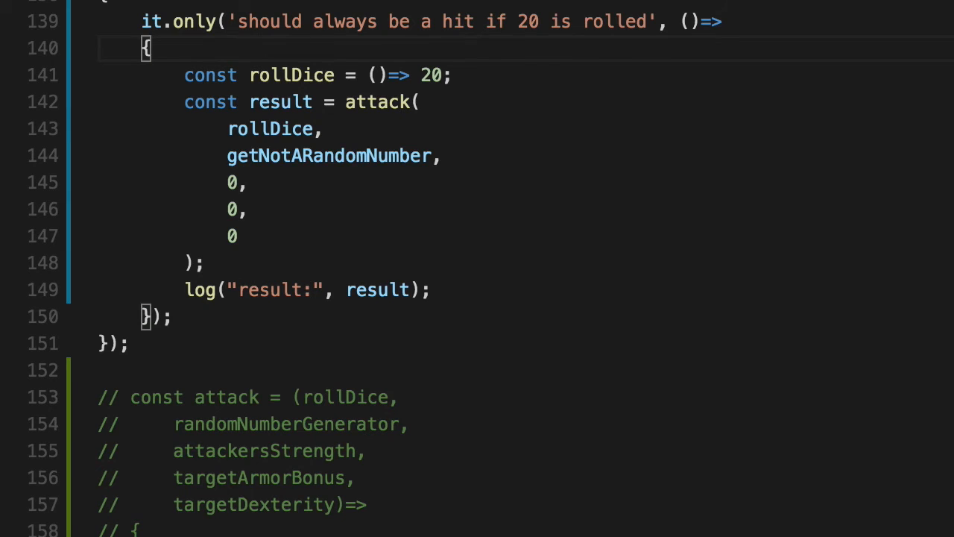
# - Store const hit = roll >= toHit and return { roll, hit, toHit } from attack
pyautogui.scroll(3)
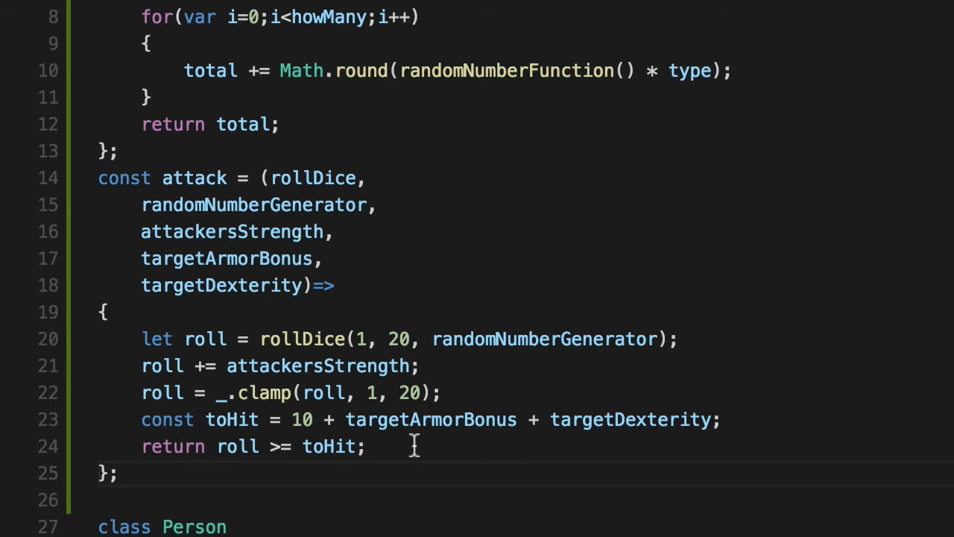
pyautogui.click(142, 446)
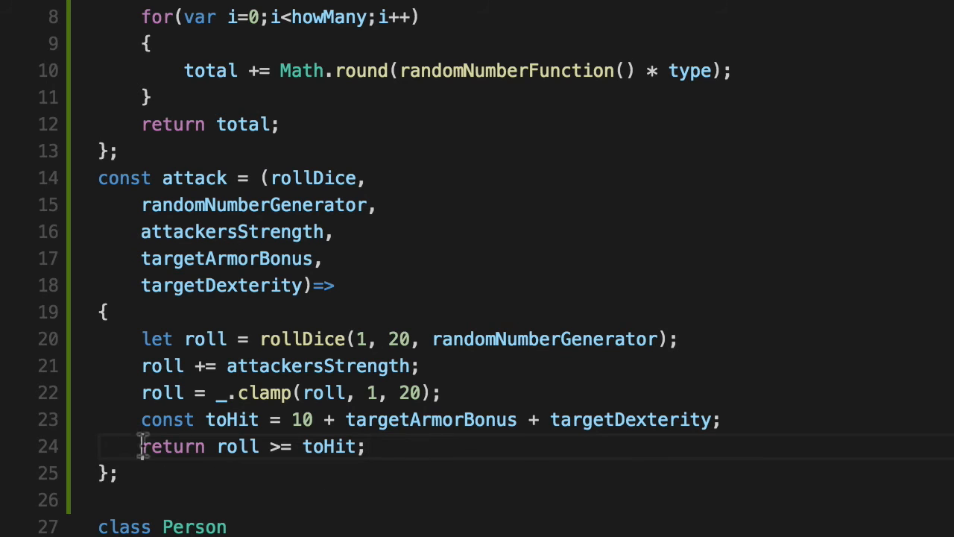
pyautogui.doubleClick(173, 445)
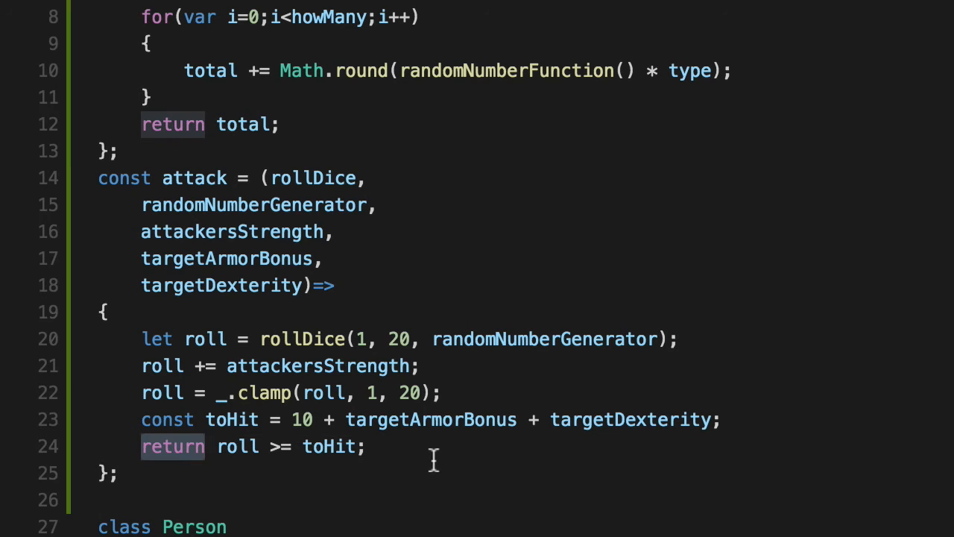
pyautogui.write('const hit =')
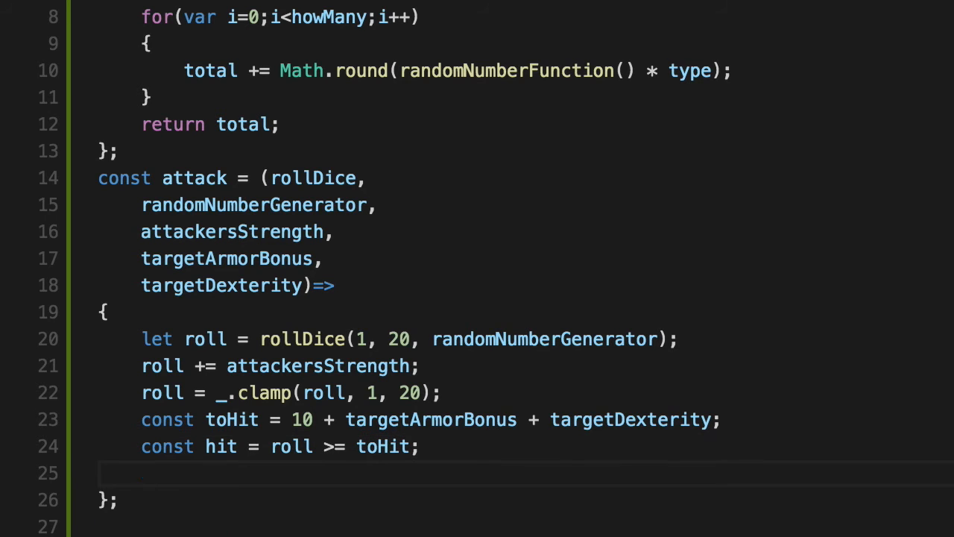
pyautogui.write('return {')
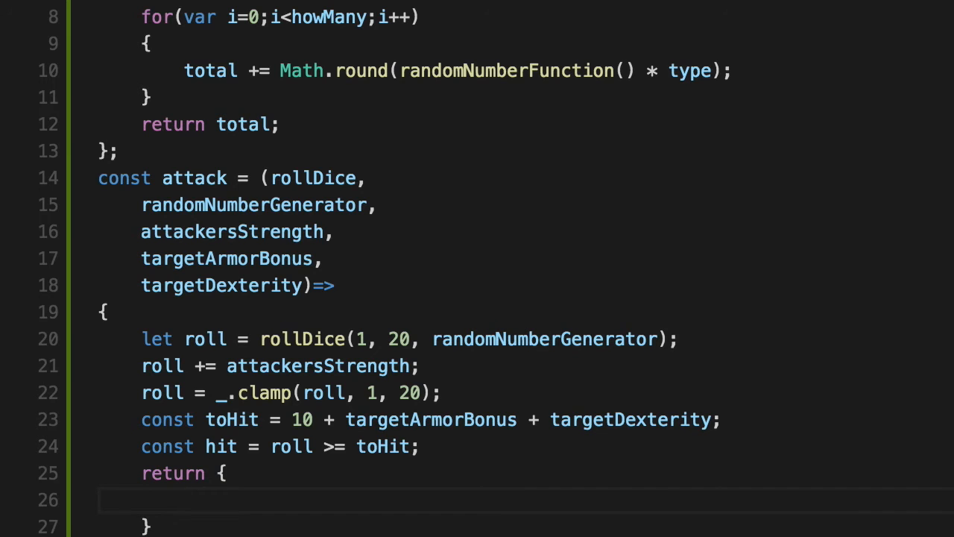
pyautogui.write('d')
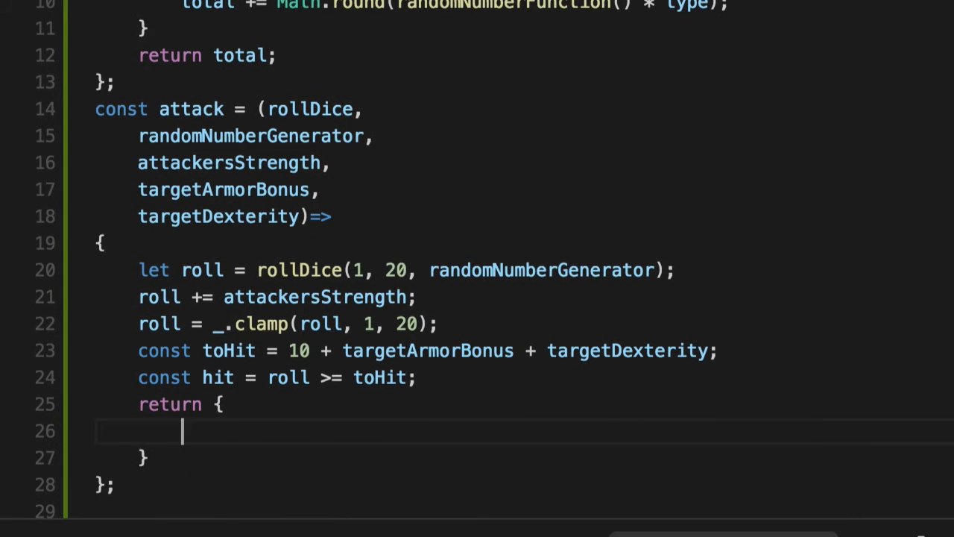
pyautogui.write('roll,')
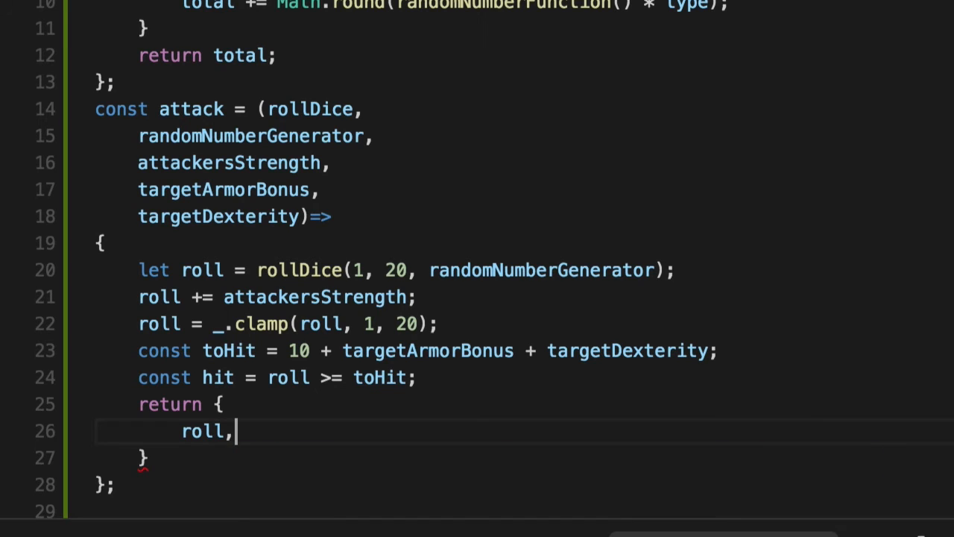
pyautogui.write('hit')
pyautogui.click(525, 458)
pyautogui.write(';')
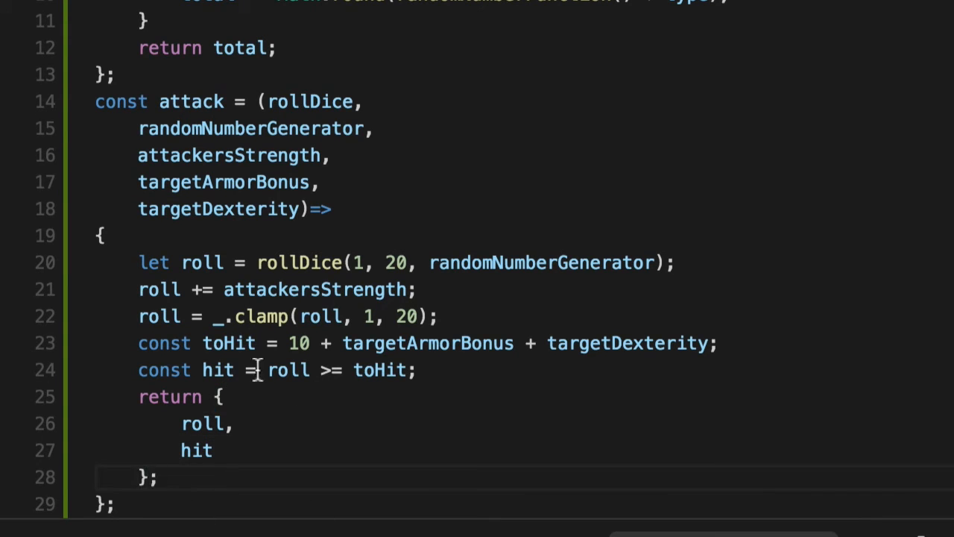
pyautogui.doubleClick(229, 343)
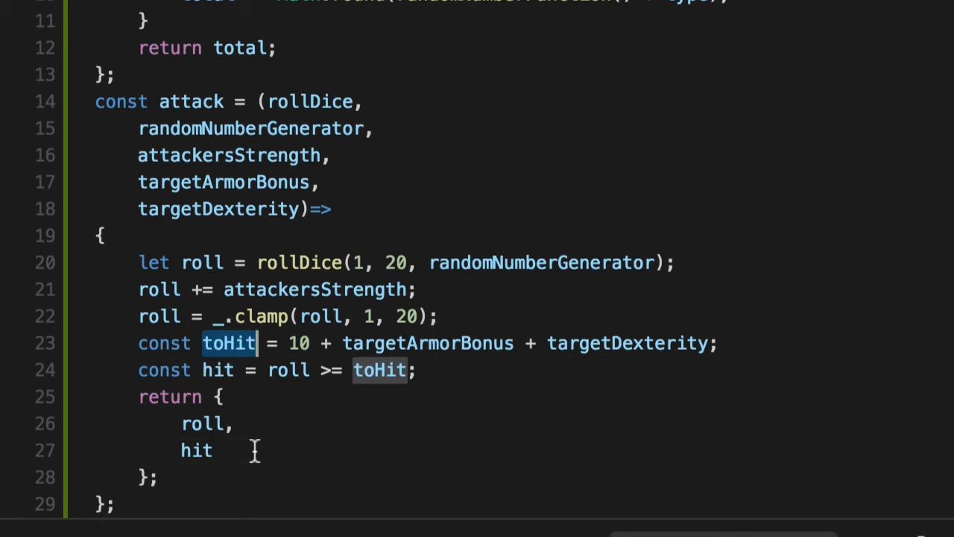
pyautogui.write(',')
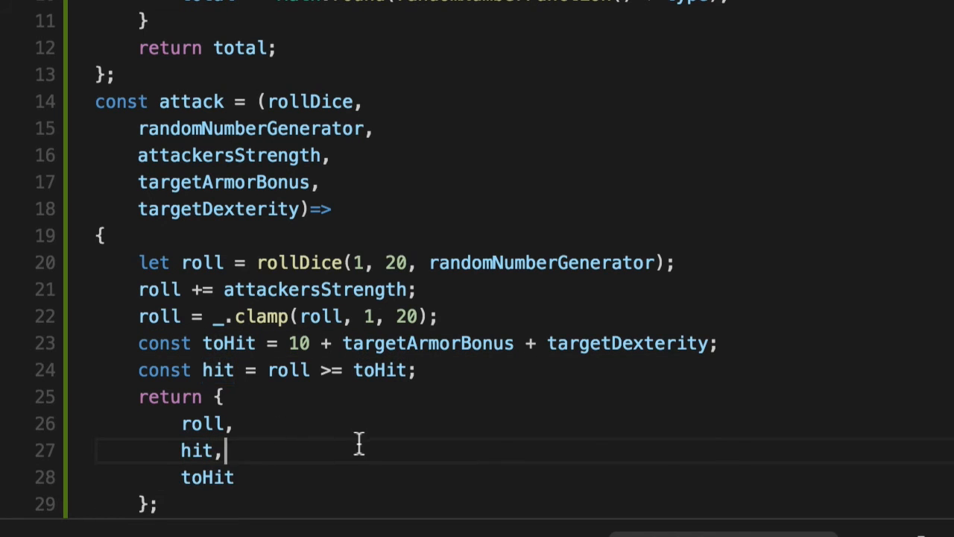
pyautogui.moveTo(340, 196)
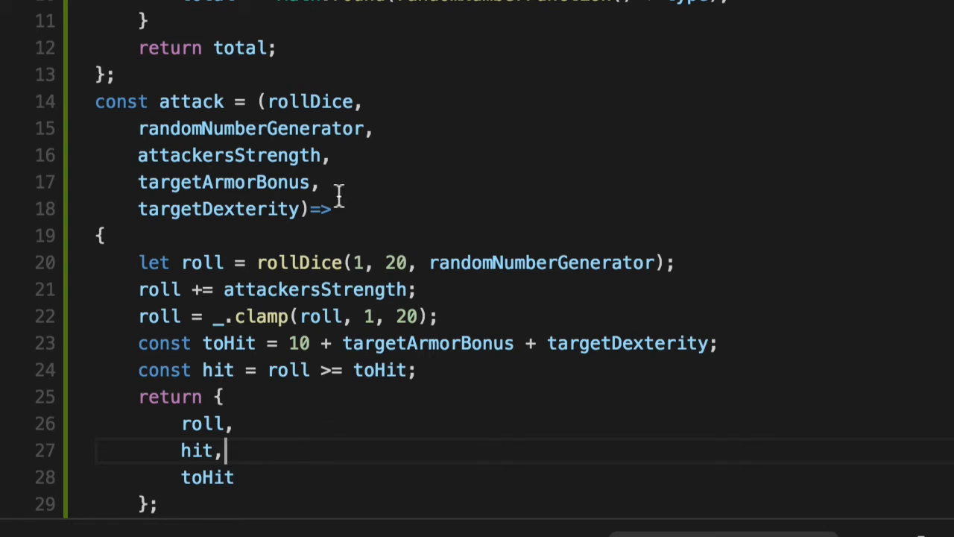
pyautogui.scroll(-3)
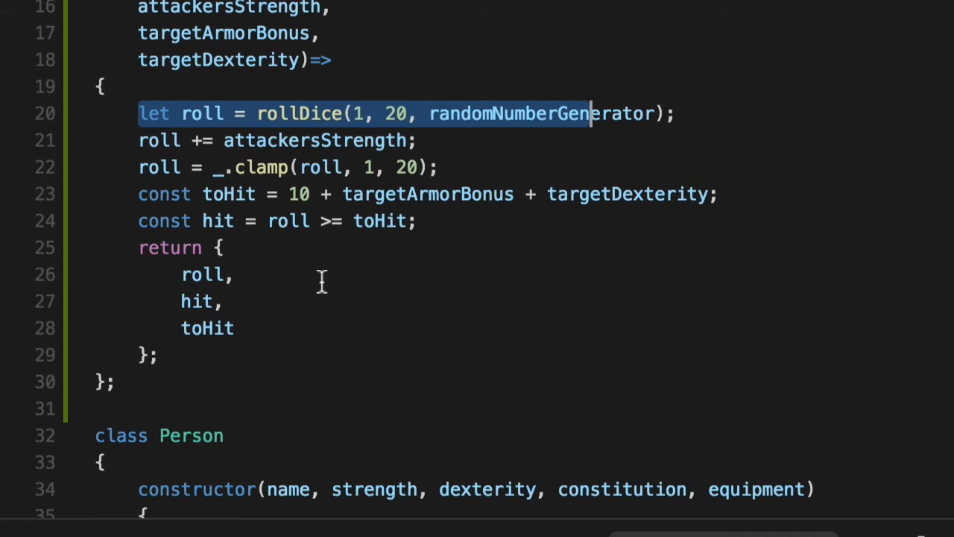
pyautogui.moveTo(99, 208)
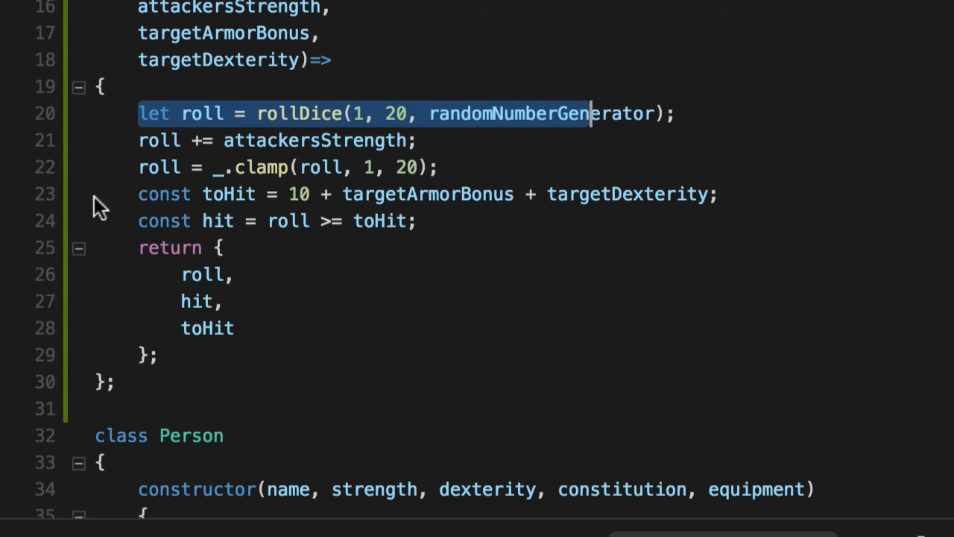
pyautogui.click(552, 301)
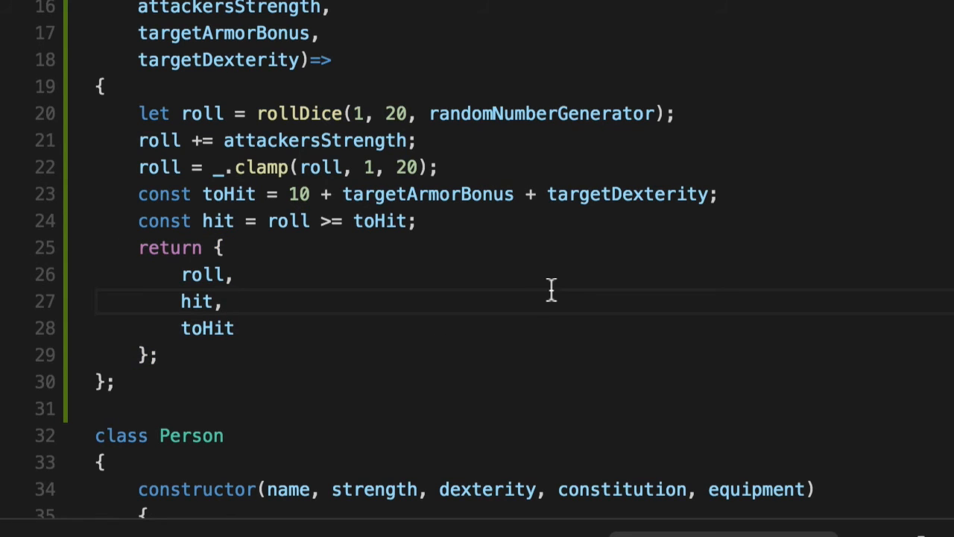
pyautogui.moveTo(185, 275)
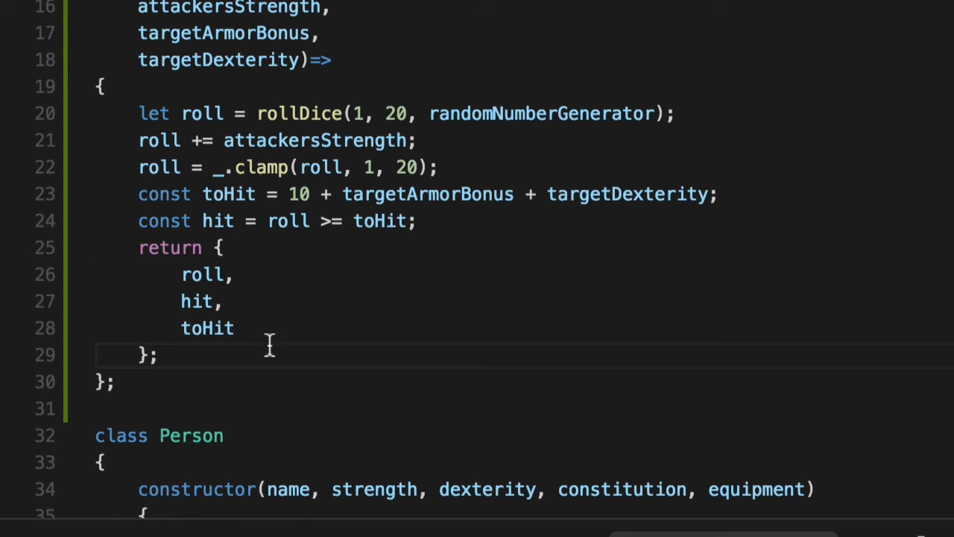
pyautogui.moveTo(274, 301)
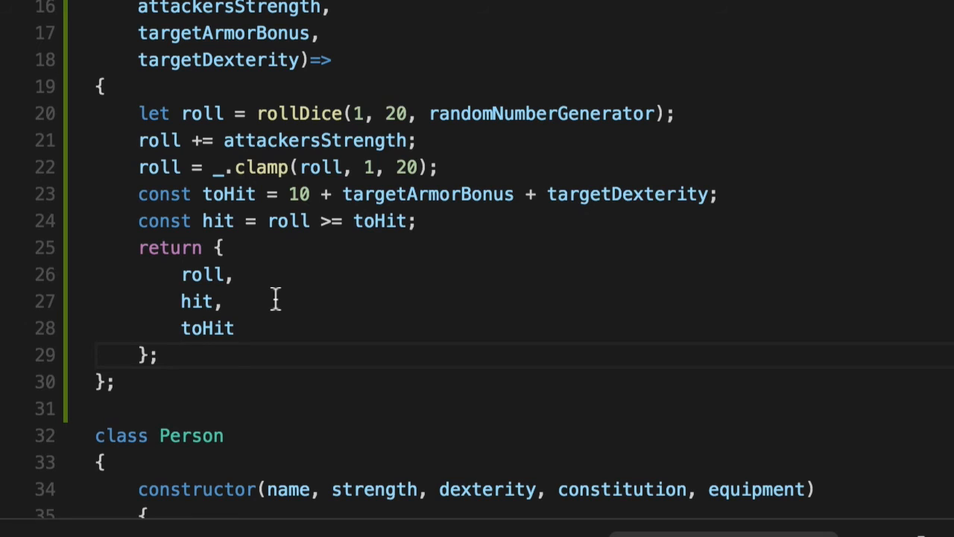
pyautogui.moveTo(209, 282)
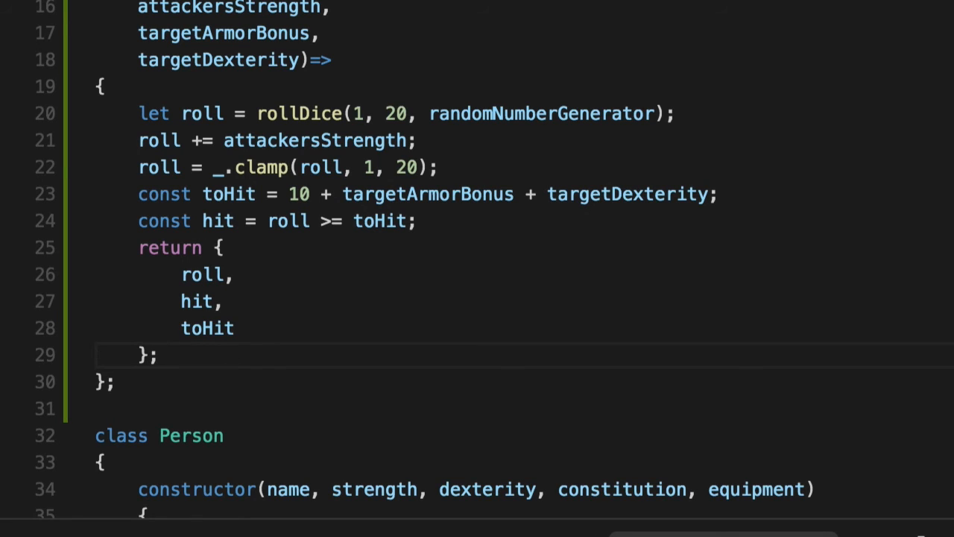
# - Select the returned object in index.js and return to the log call in the 20-roll test
pyautogui.moveTo(137, 114); pyautogui.dragTo(223, 247)
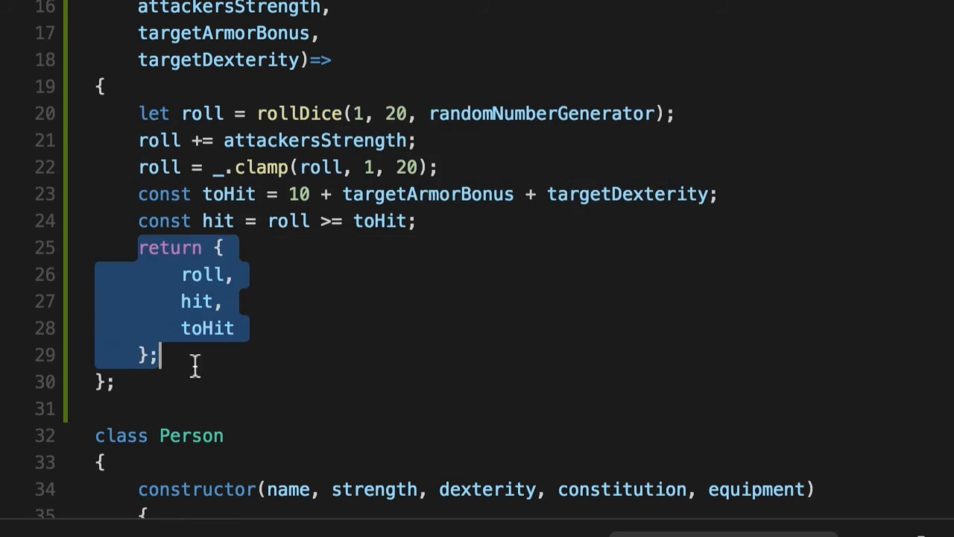
pyautogui.moveTo(301, 331)
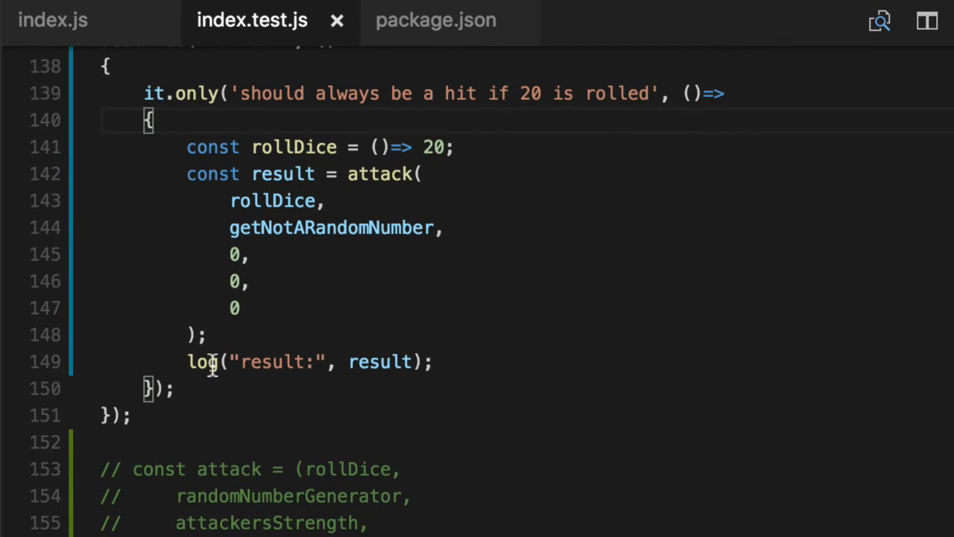
pyautogui.doubleClick(211, 173)
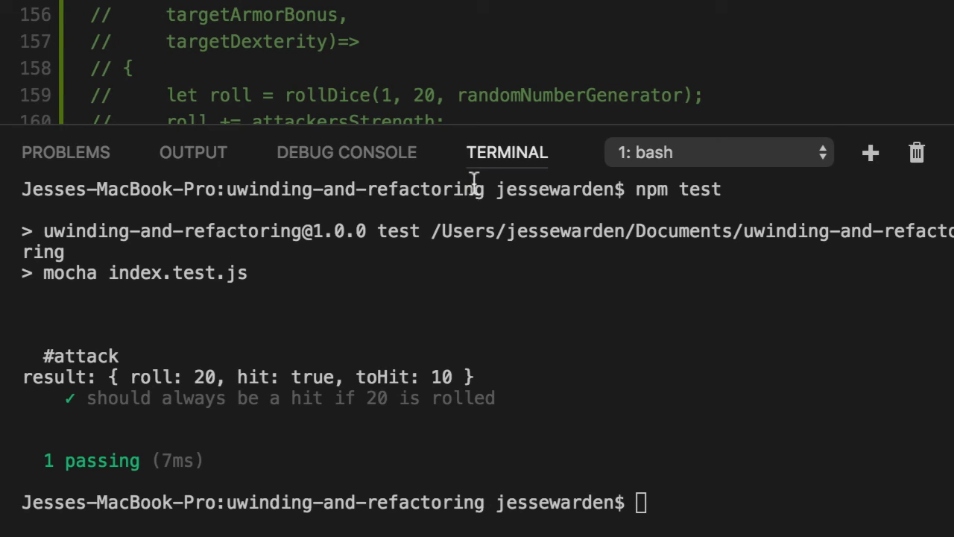
# - Check the toHit value 10 in the test output and begin asserting result.hit.should.be.t
pyautogui.doubleClick(313, 376)
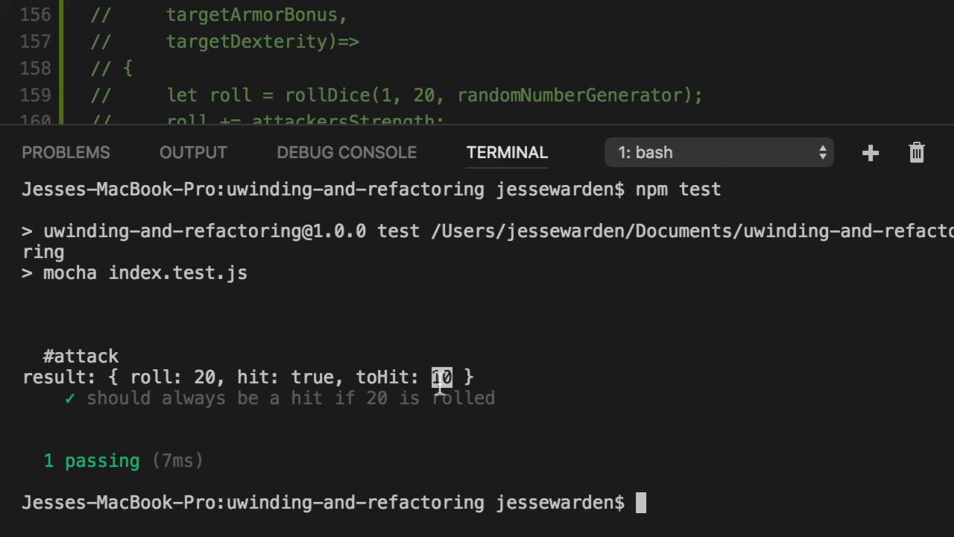
pyautogui.moveTo(642, 447)
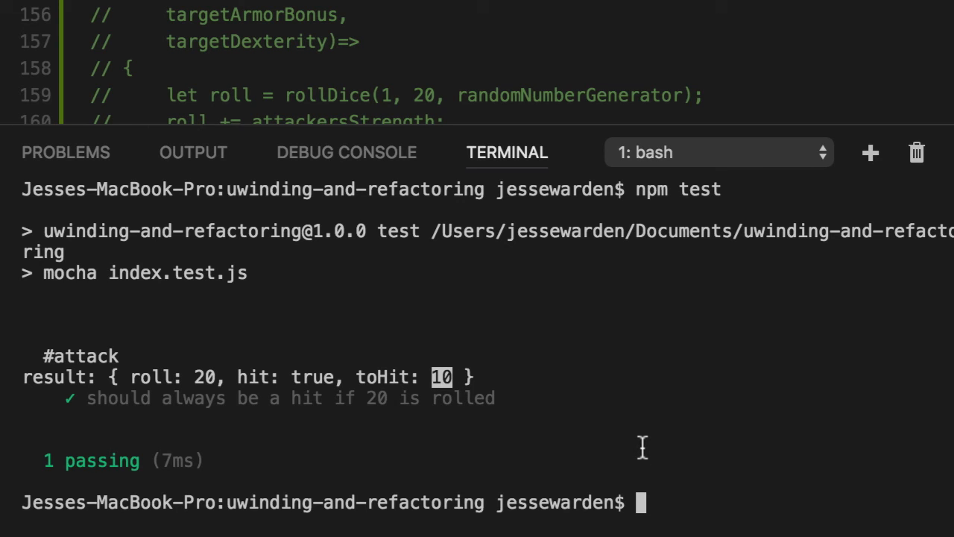
pyautogui.moveTo(485, 382)
pyautogui.write('result.')
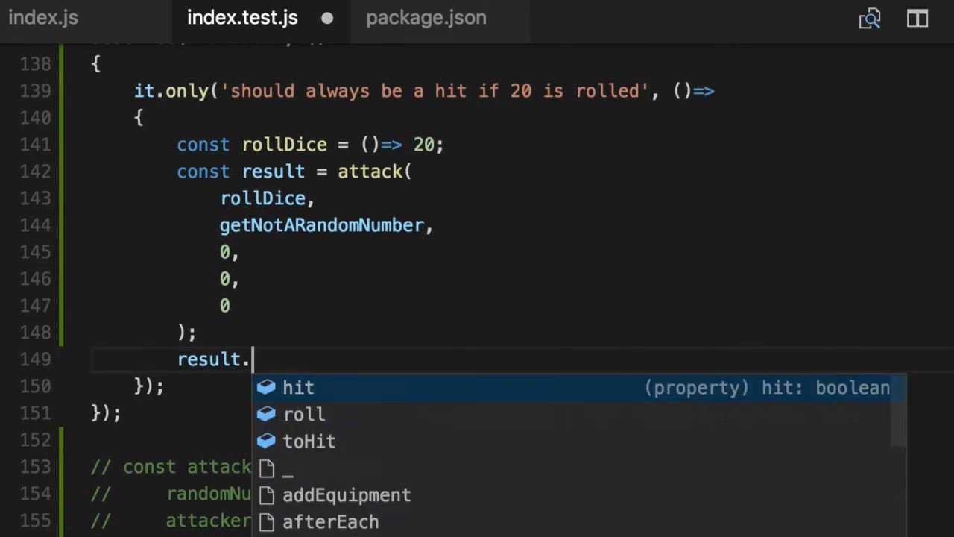
pyautogui.write('hit.should.be.t')
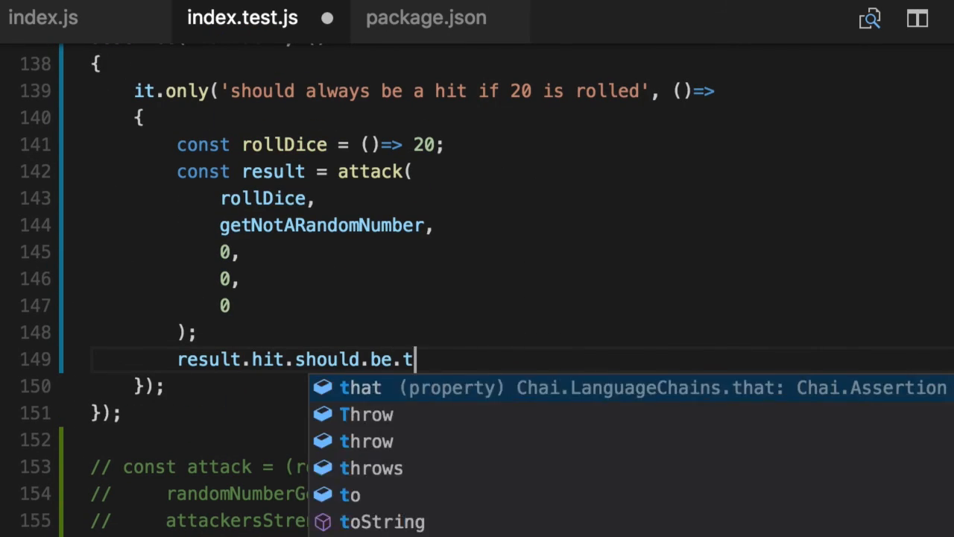